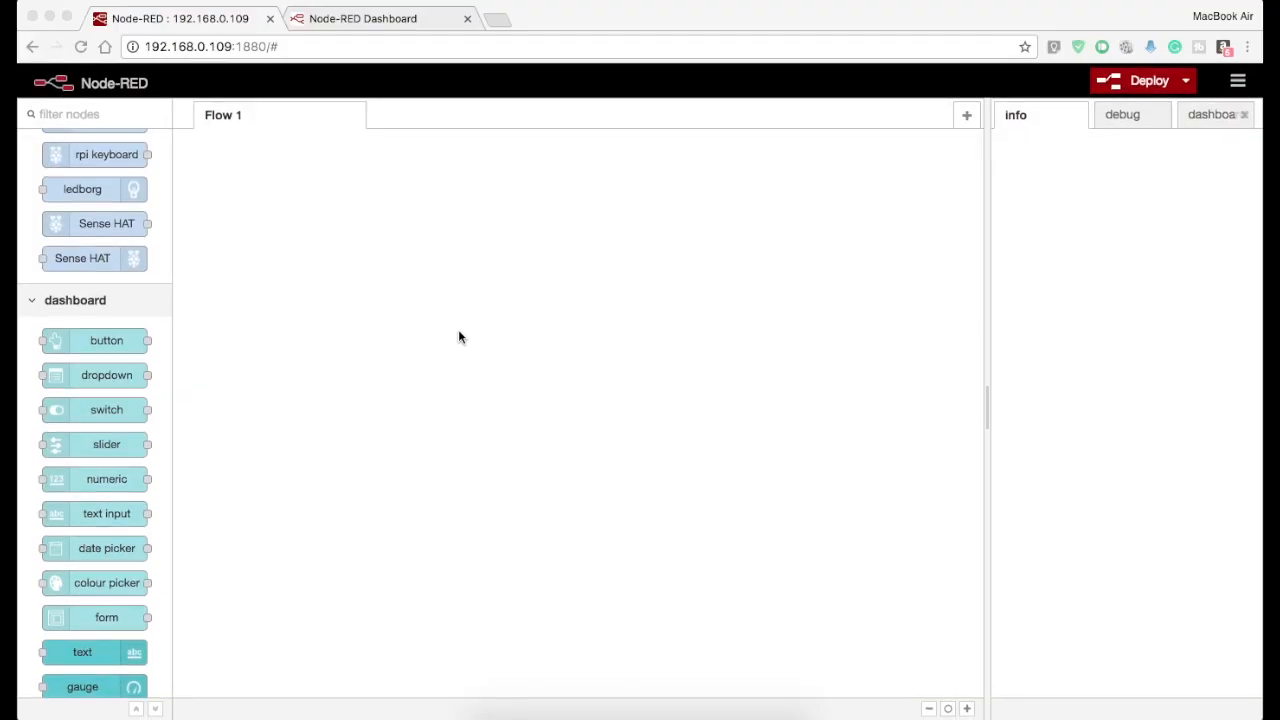
mouse_move(124, 408)
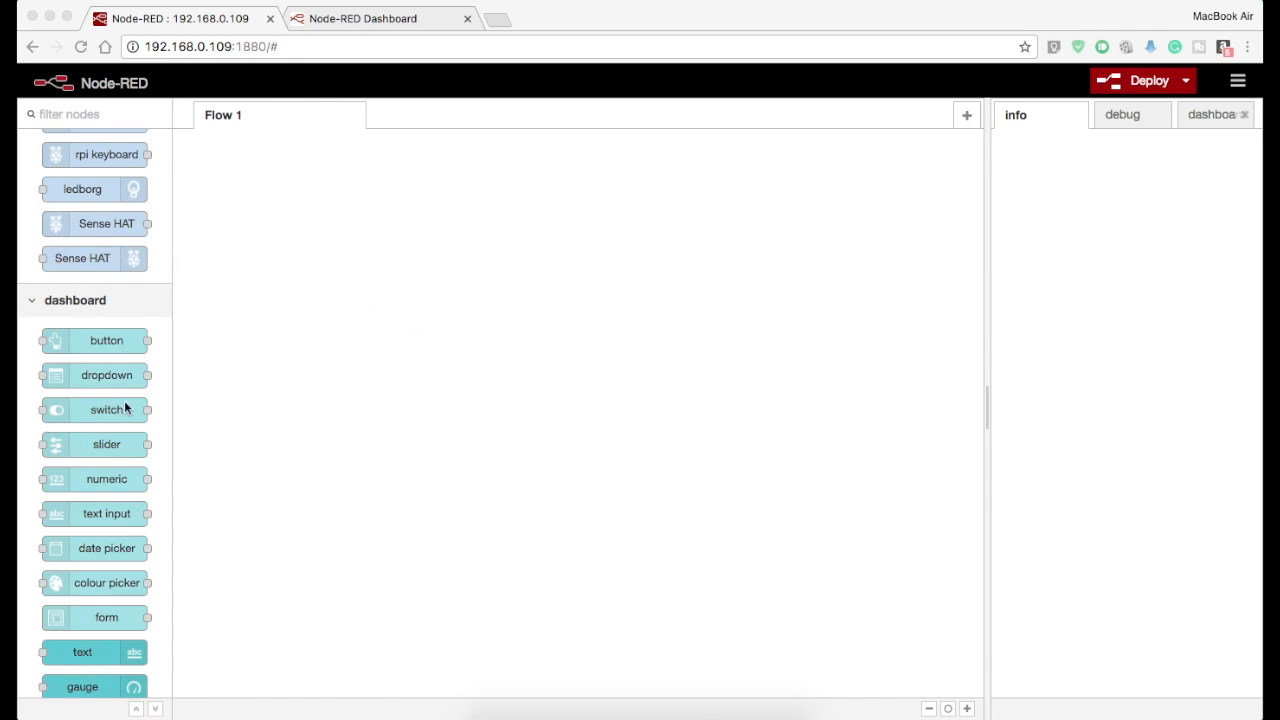
- Show the empty dashboard layout in the sidebar and view the blank dashboard page
scroll(down, 3)
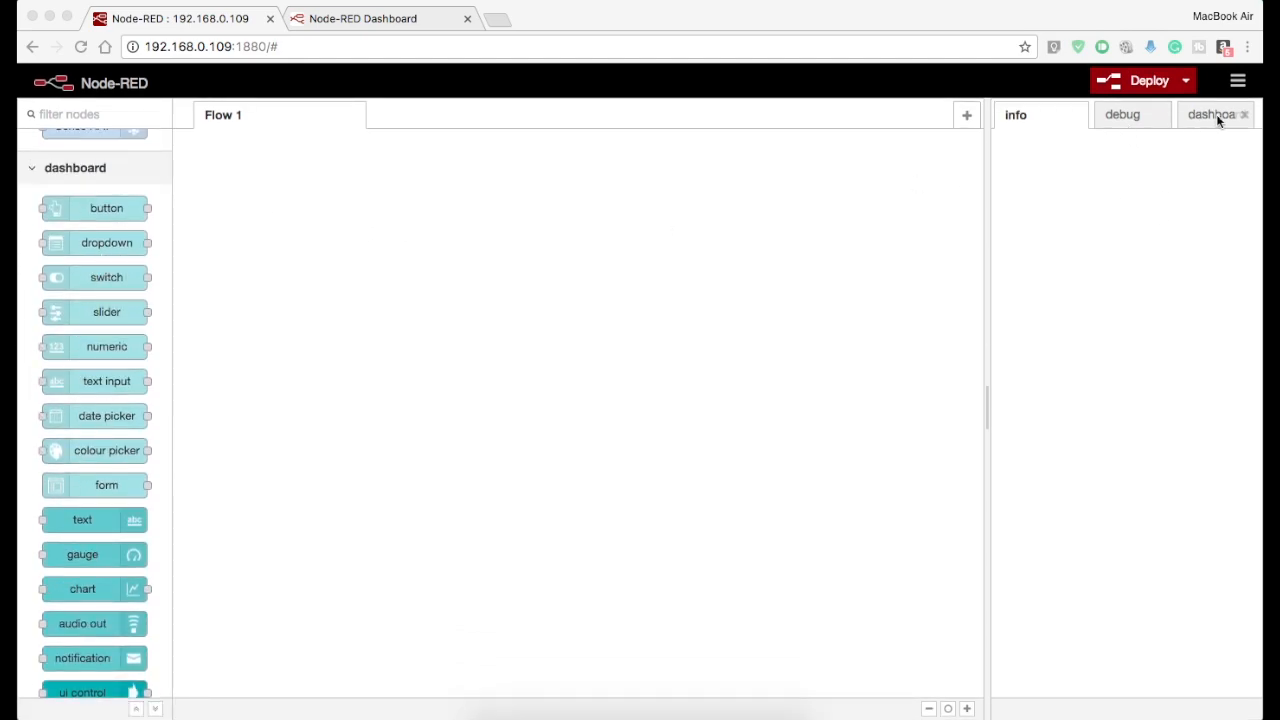
click(1212, 114)
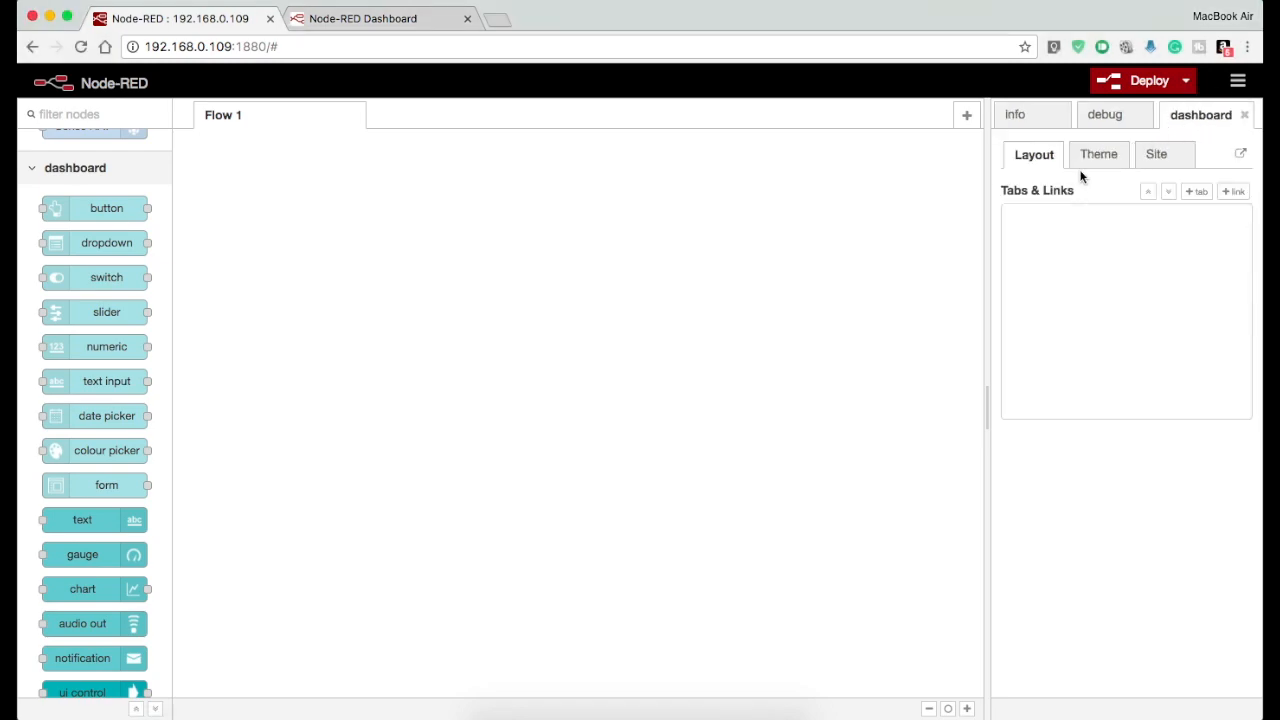
click(1238, 80)
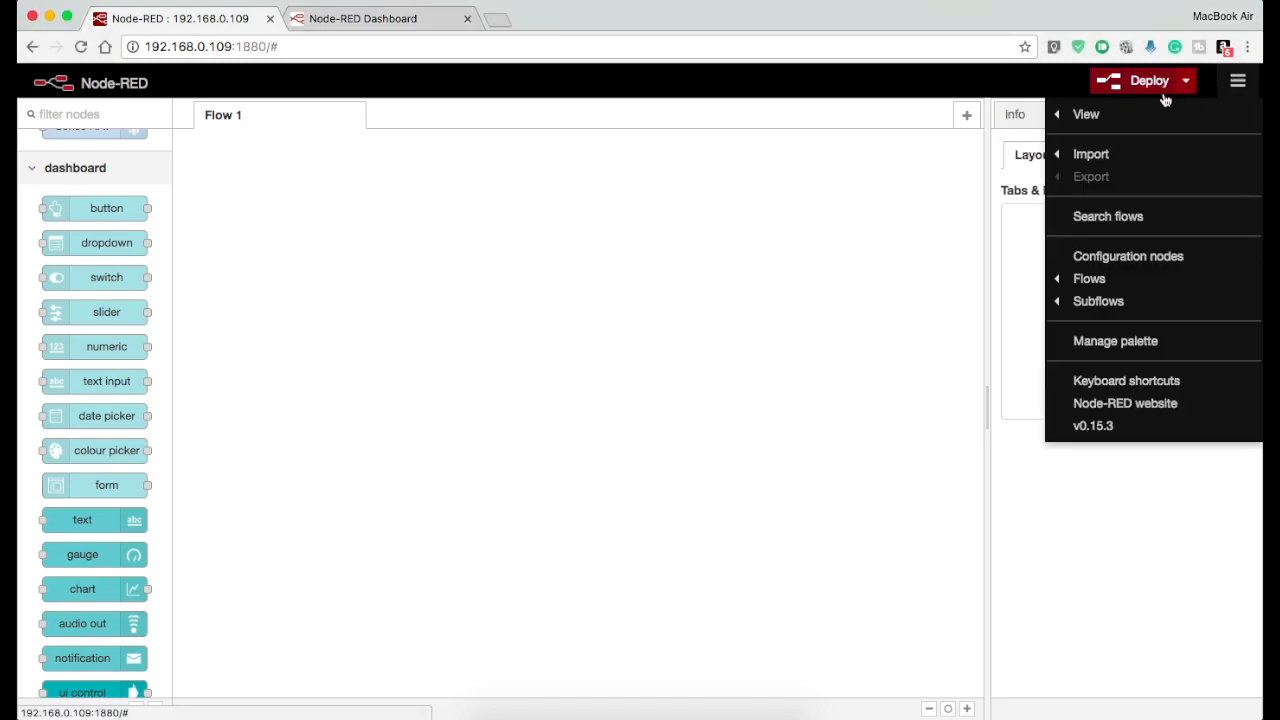
mouse_move(1192, 108)
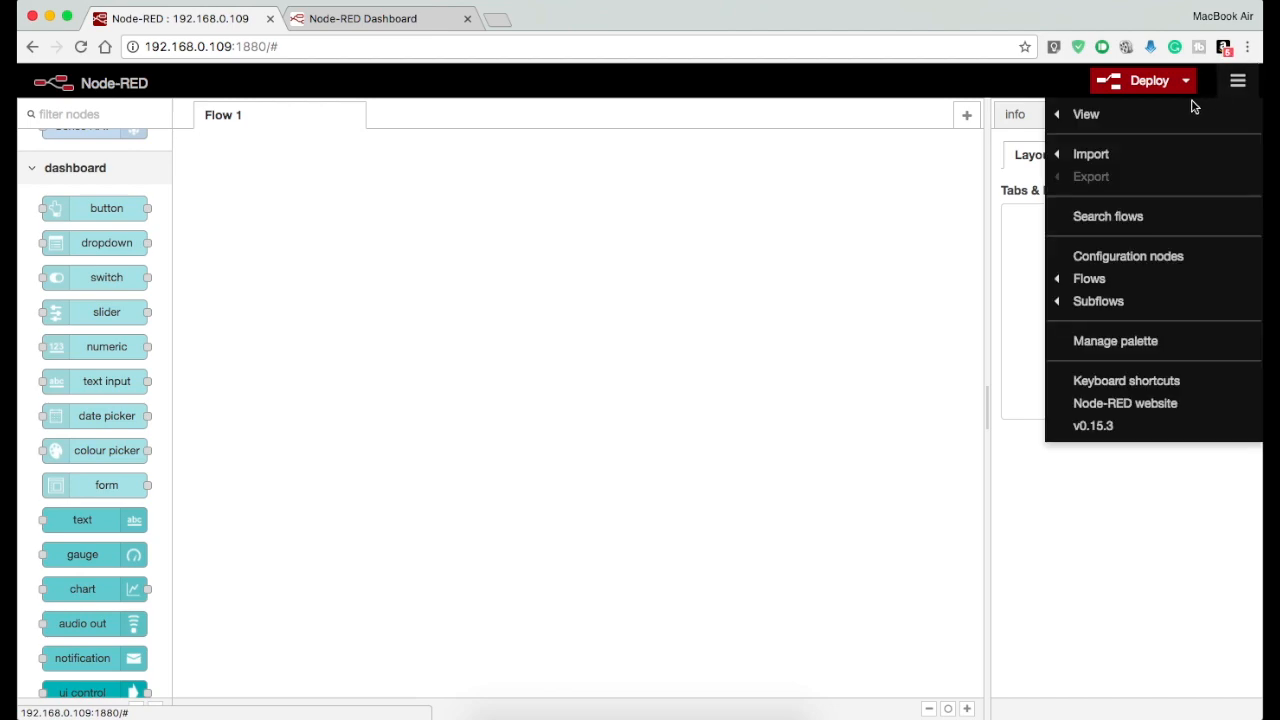
click(1086, 114)
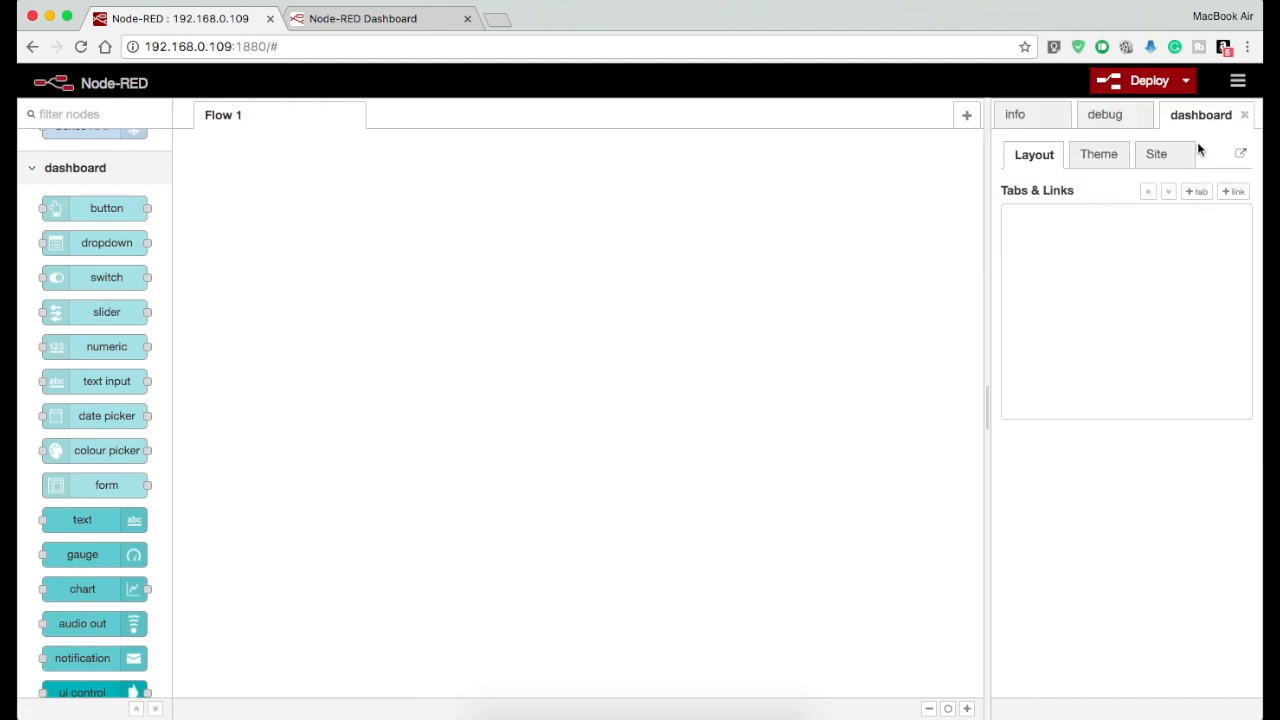
mouse_move(1120, 190)
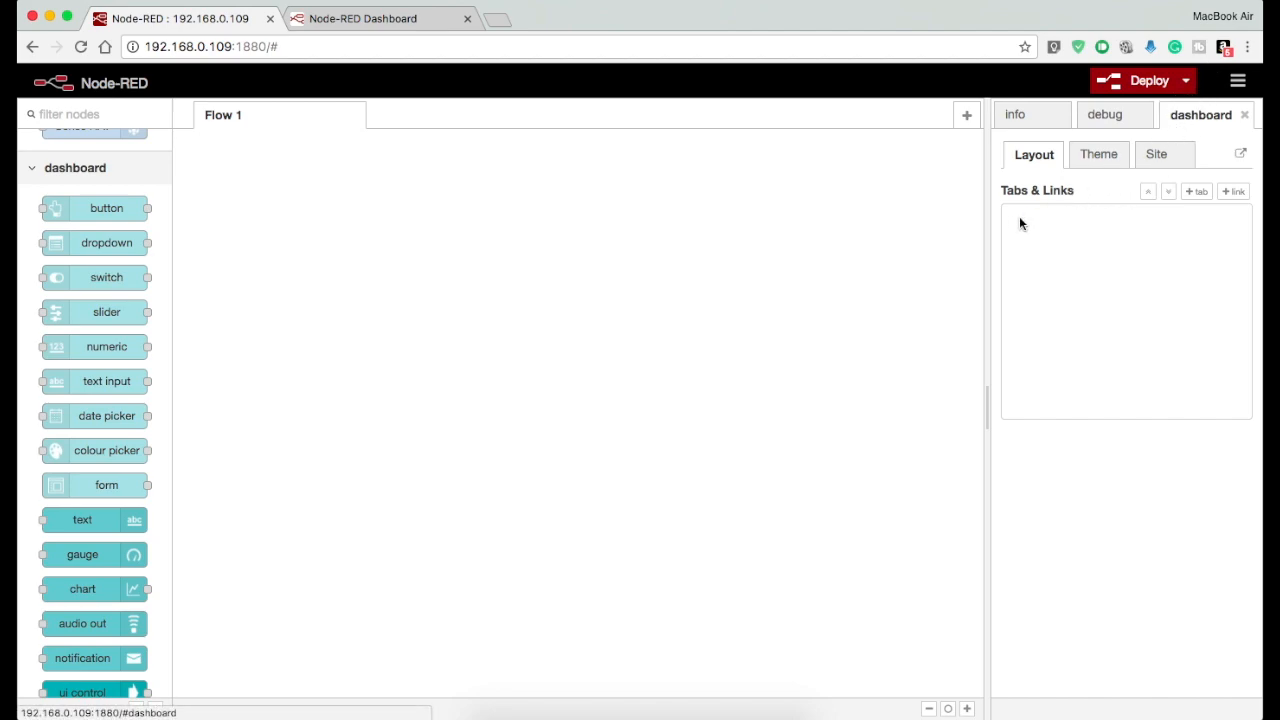
mouse_move(1032, 154)
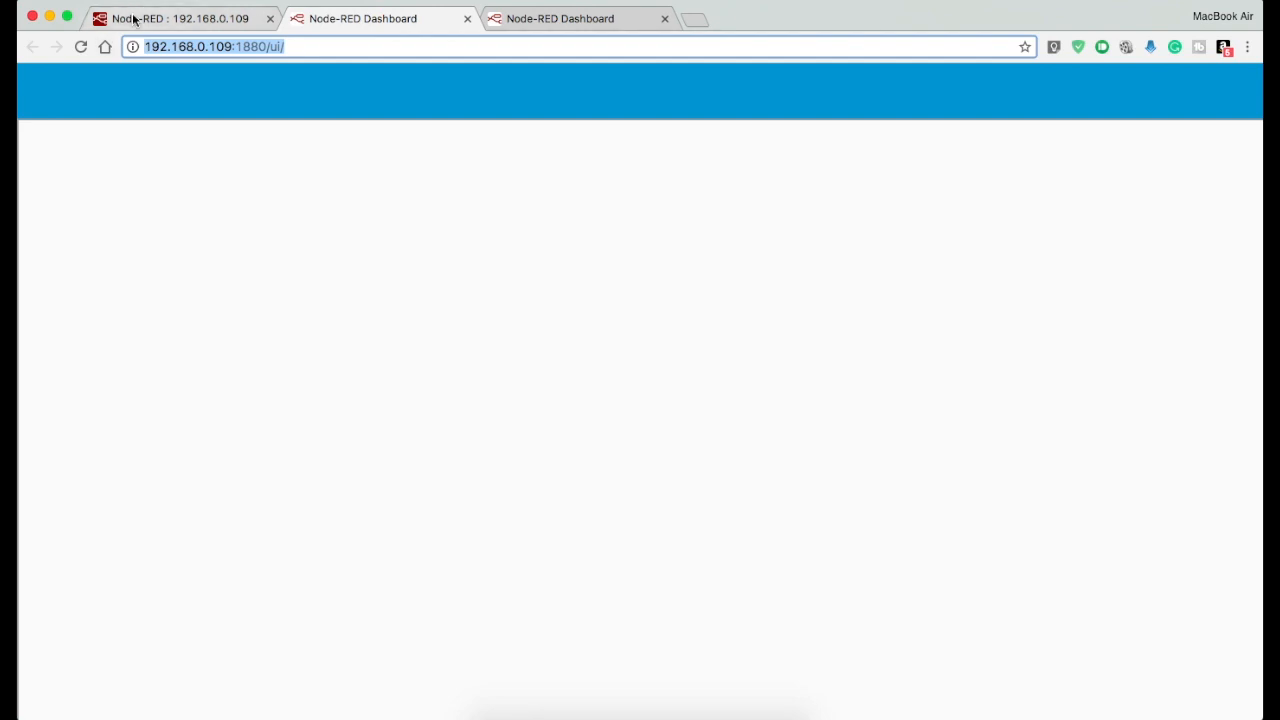
click(180, 18)
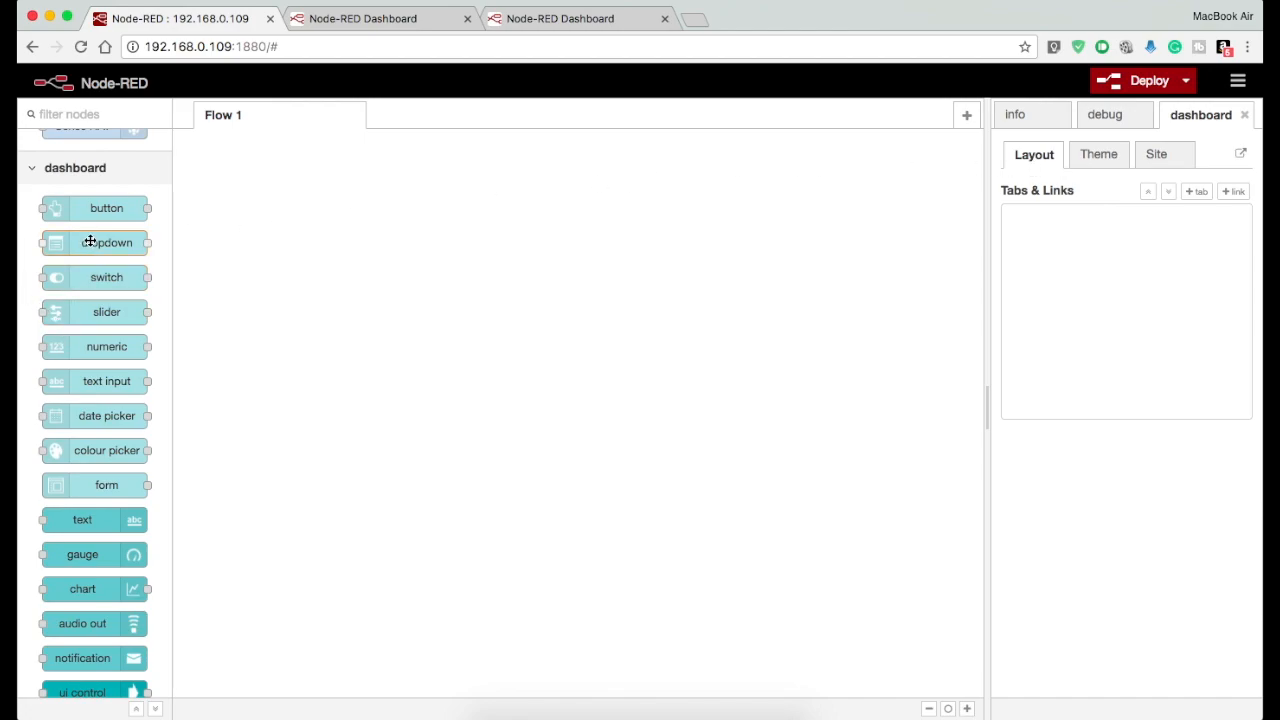
- Place a button node on Flow 1 and start a new dashboard group named Group - One
drag(106, 208, 424, 202)
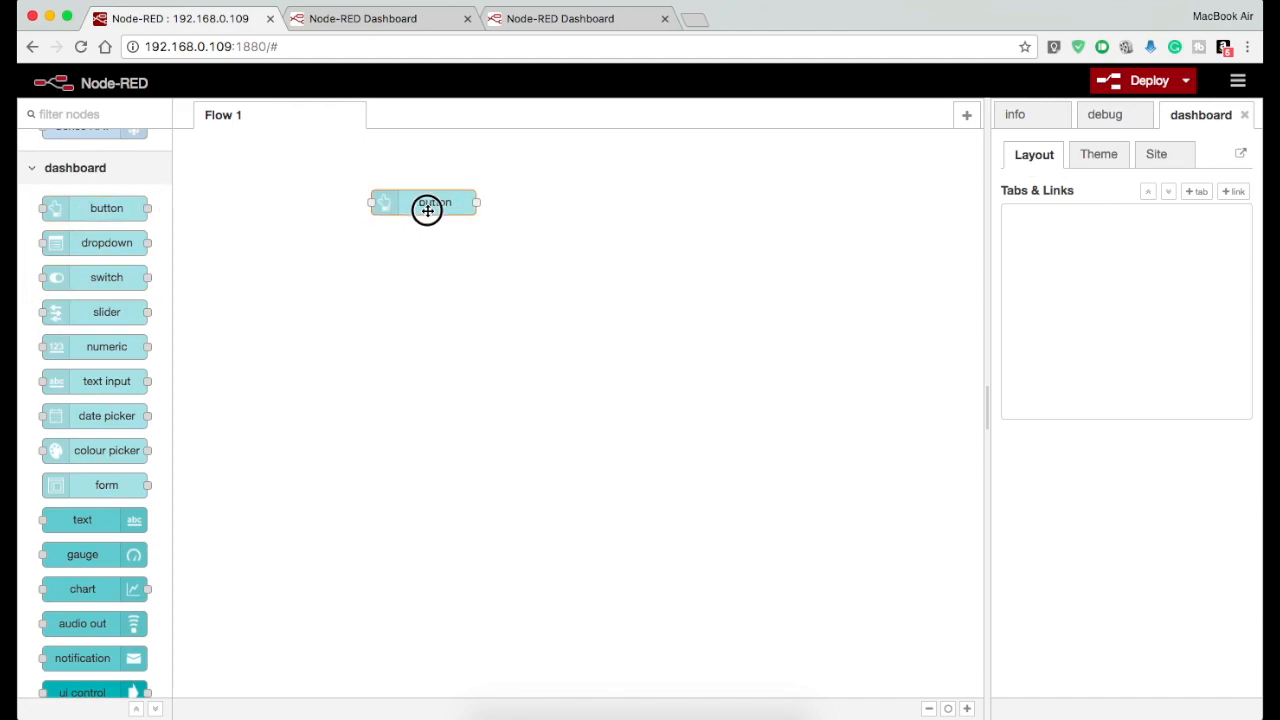
double_click(424, 202)
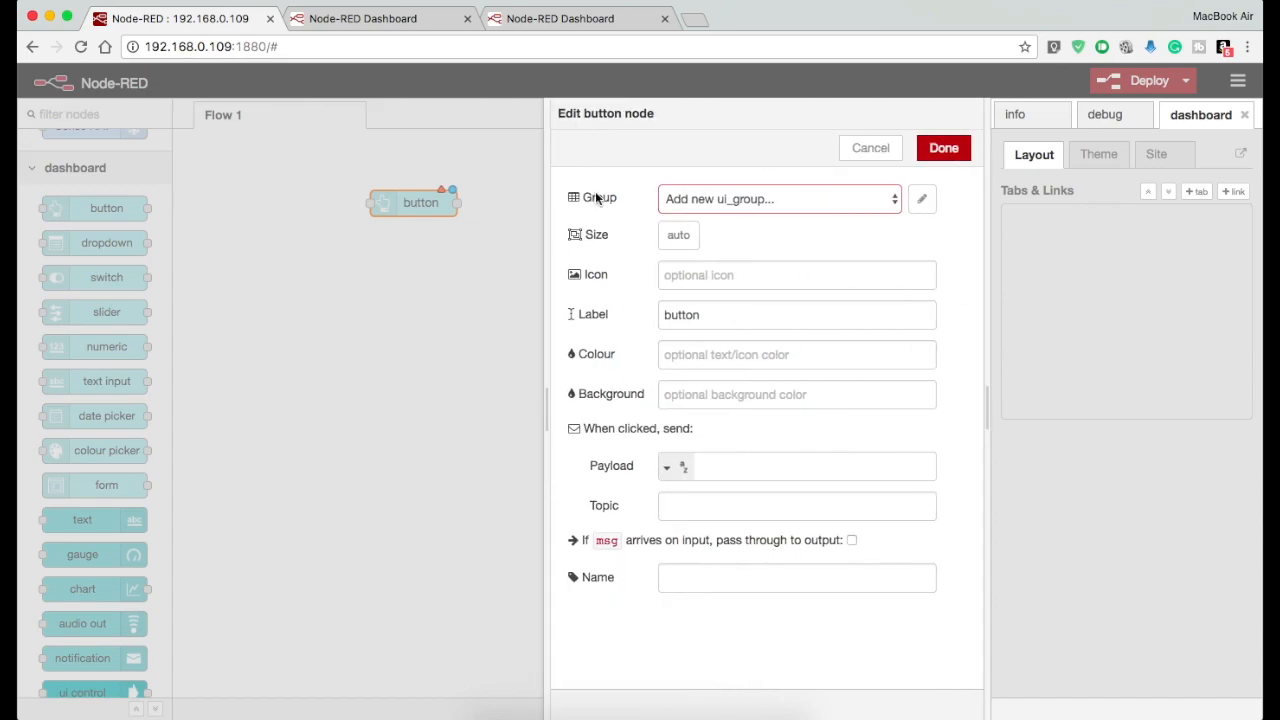
click(778, 198)
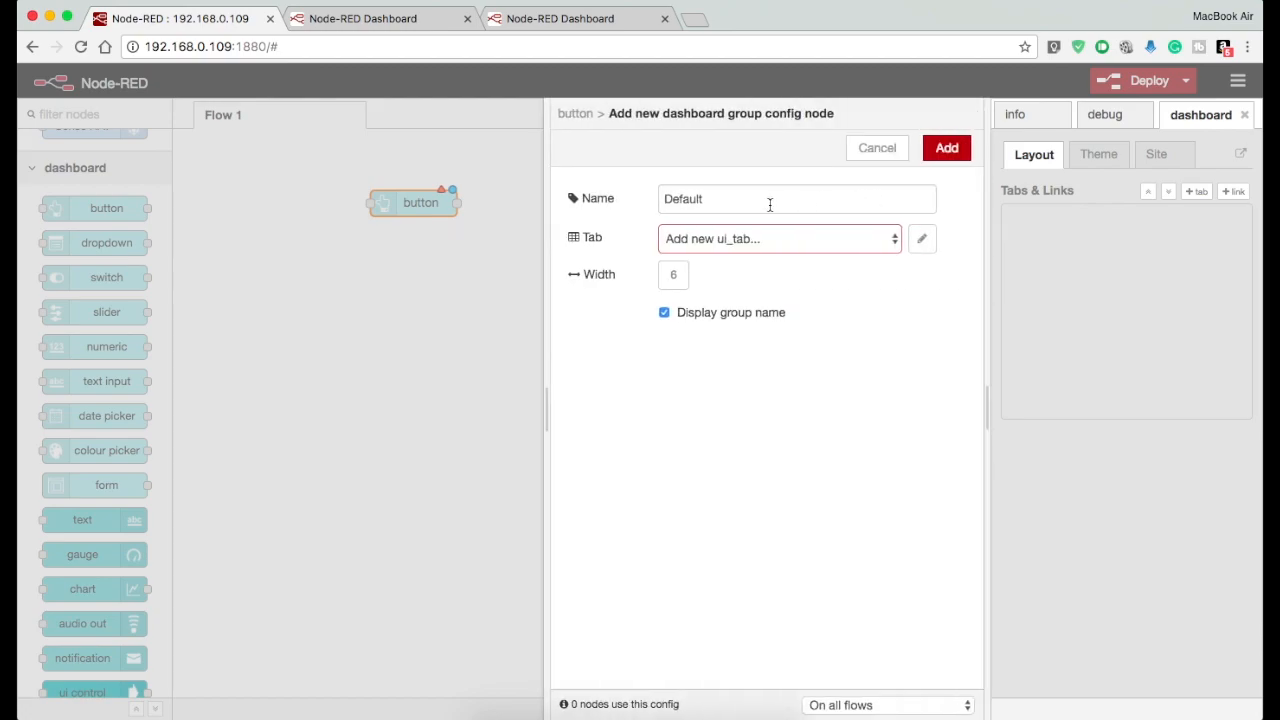
click(796, 198)
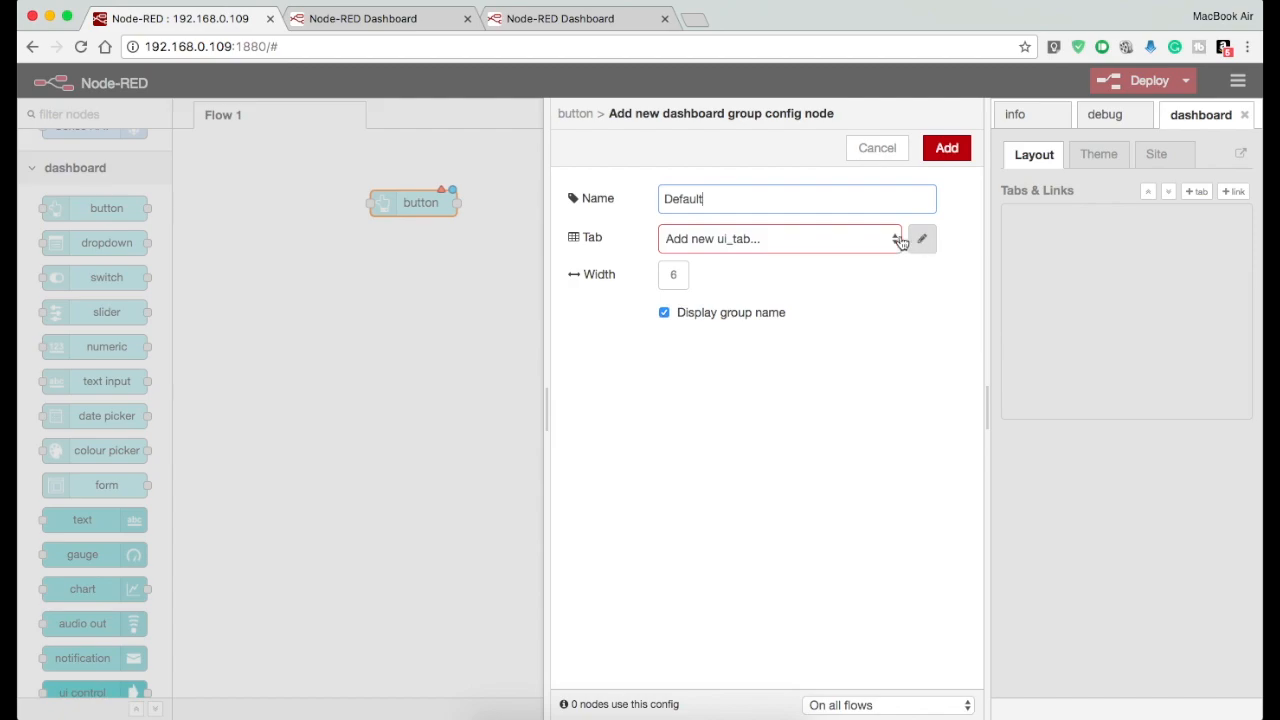
text(Group - One)
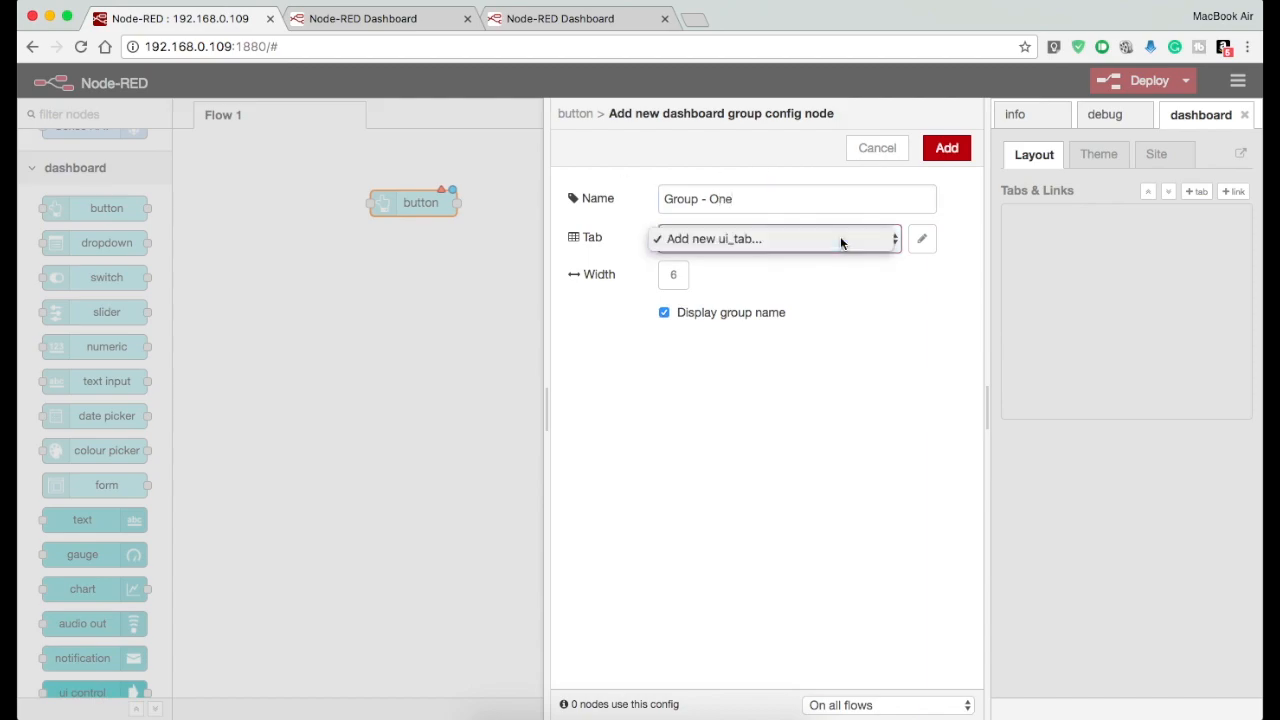
- Create tab Tab - Main for the group and confirm the button's group assignment
click(920, 238)
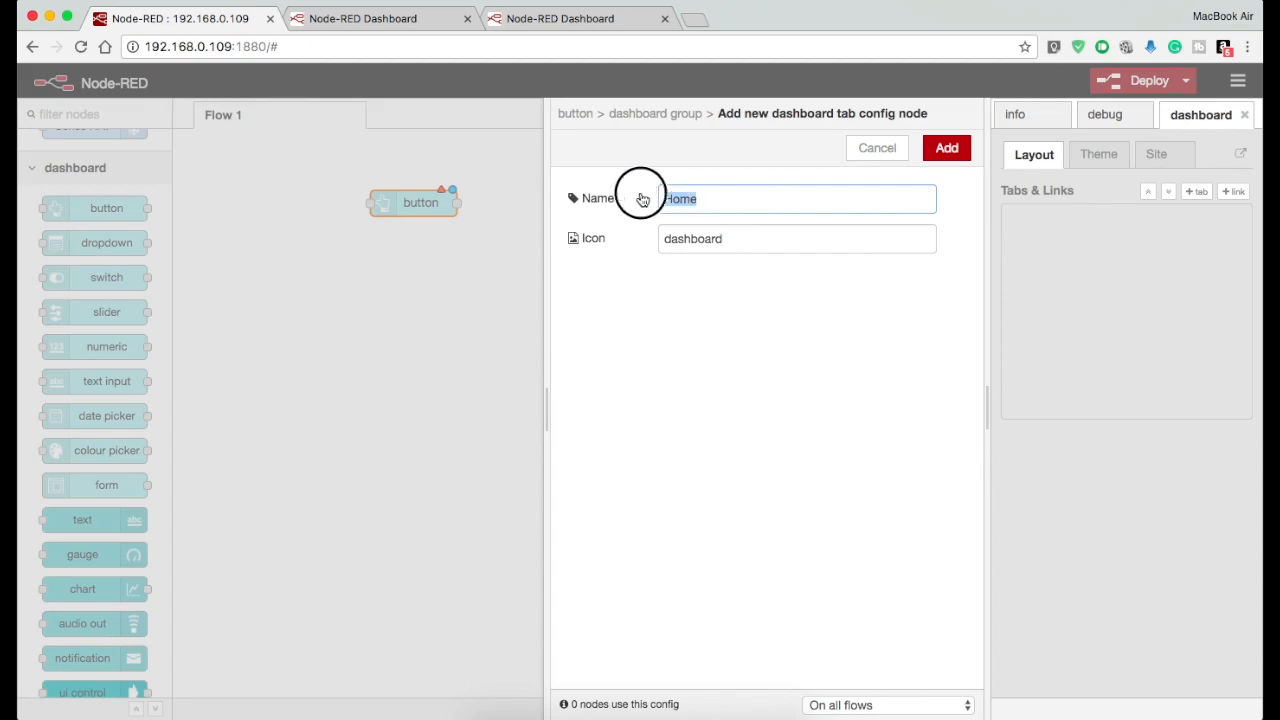
text(Tan)
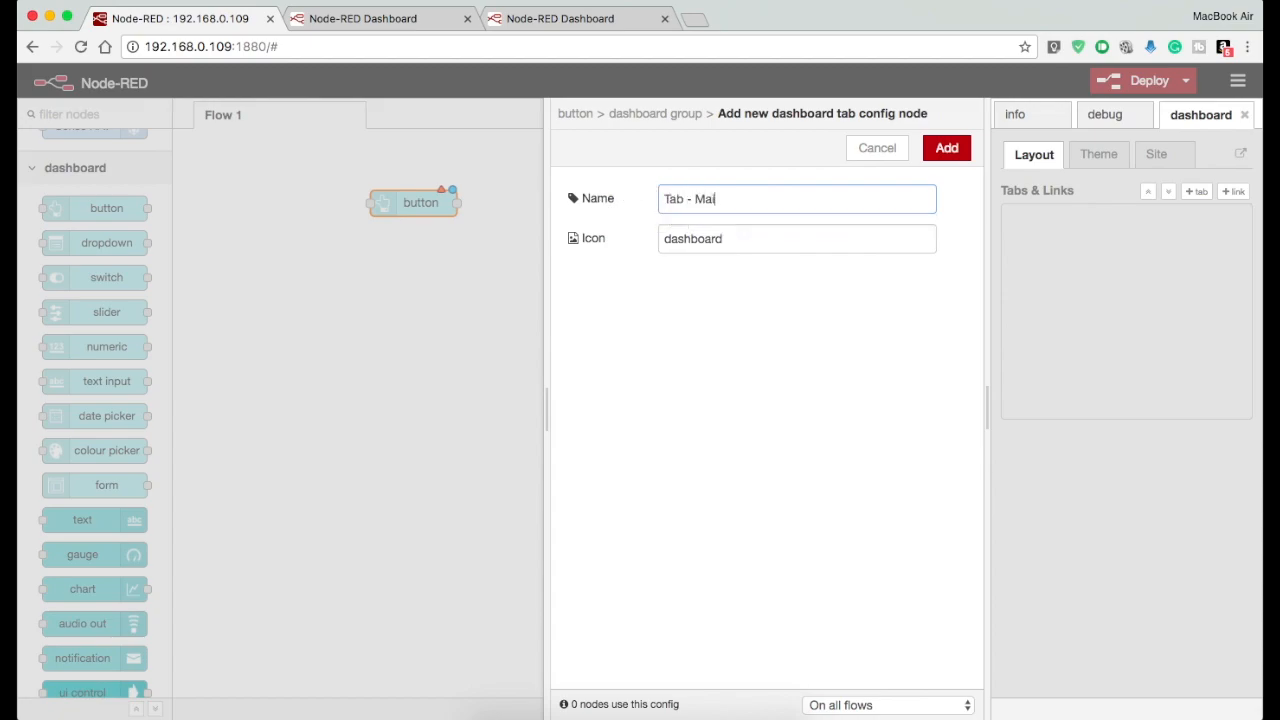
click(944, 148)
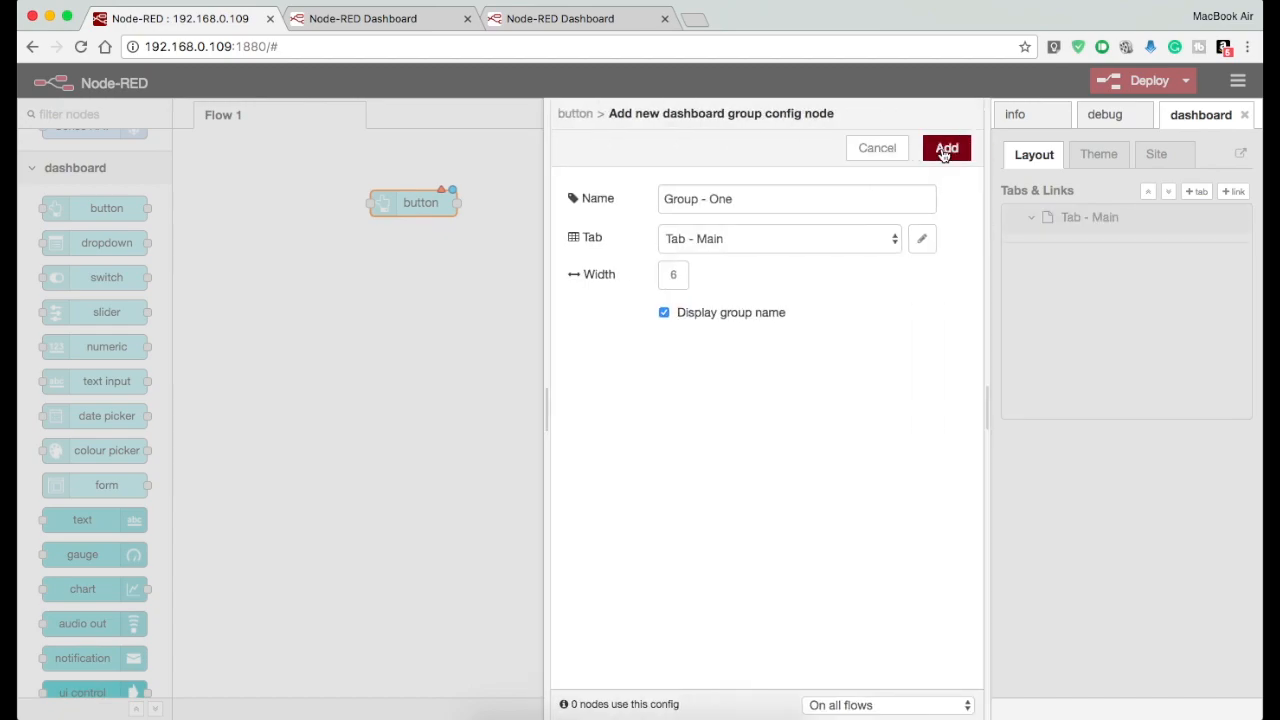
click(944, 148)
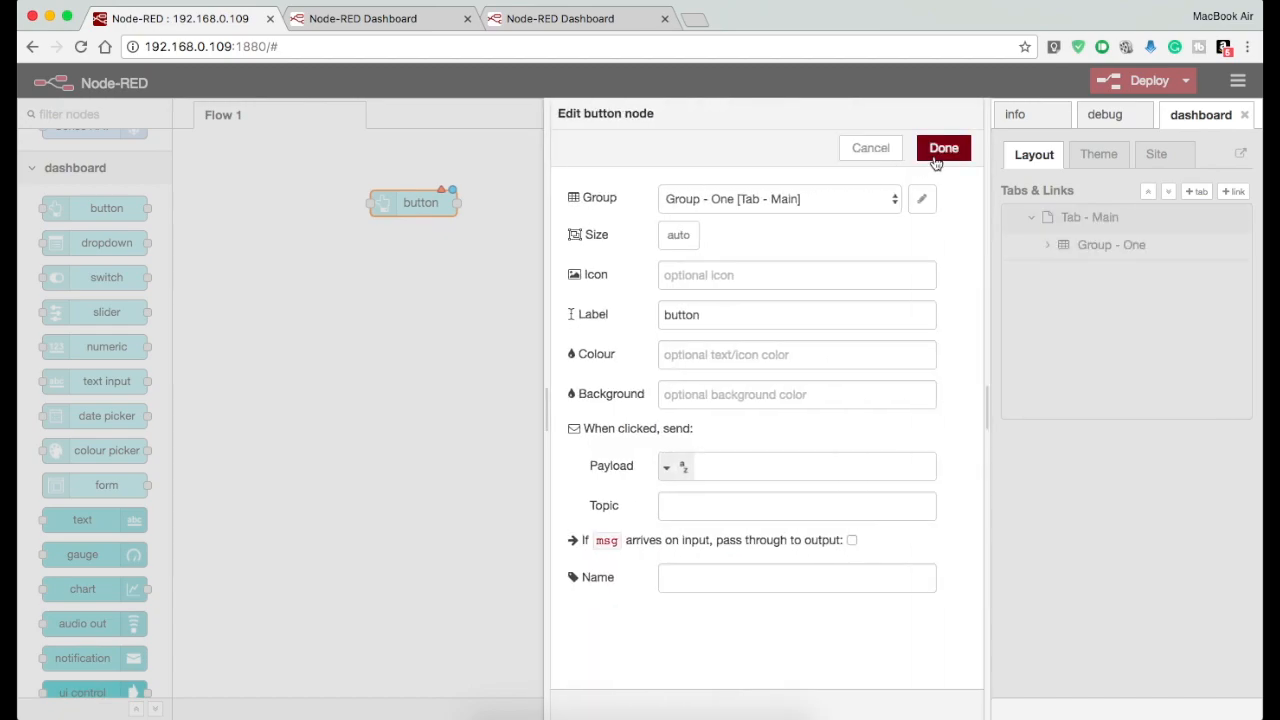
click(944, 148)
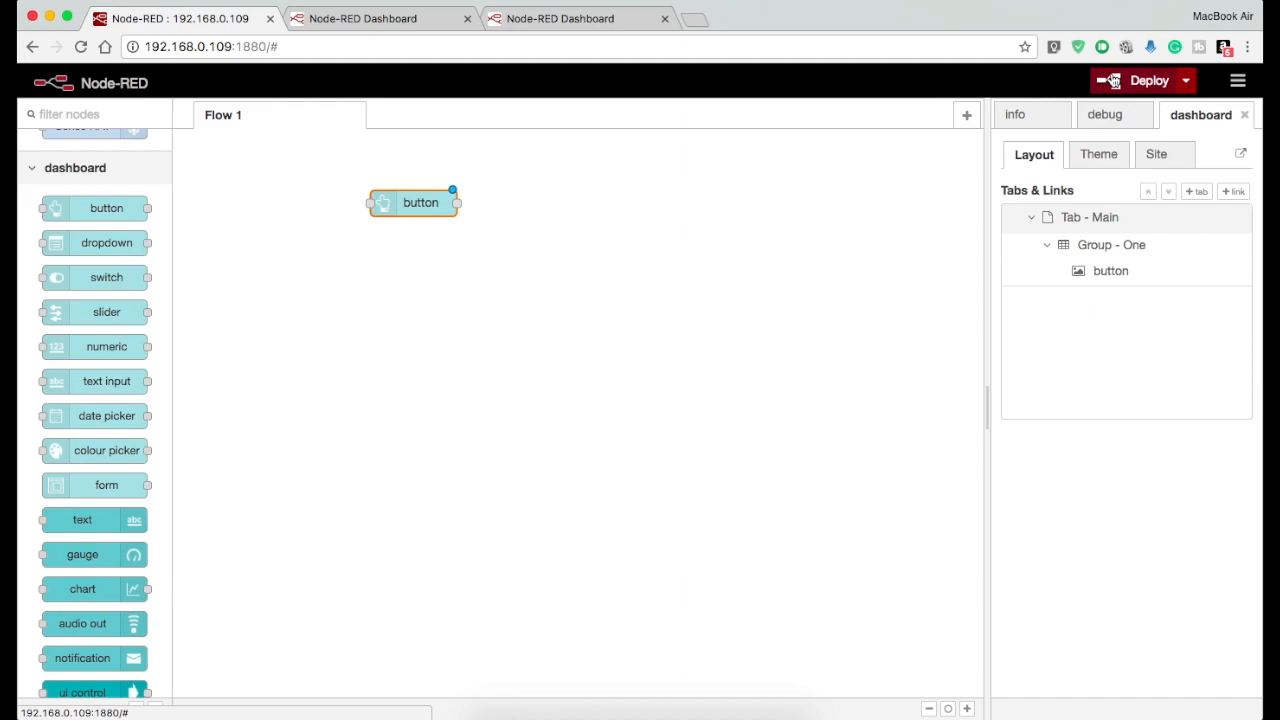
- View the dashboard at 192.168.0.109:1880/ui showing Group - One's button
click(380, 18)
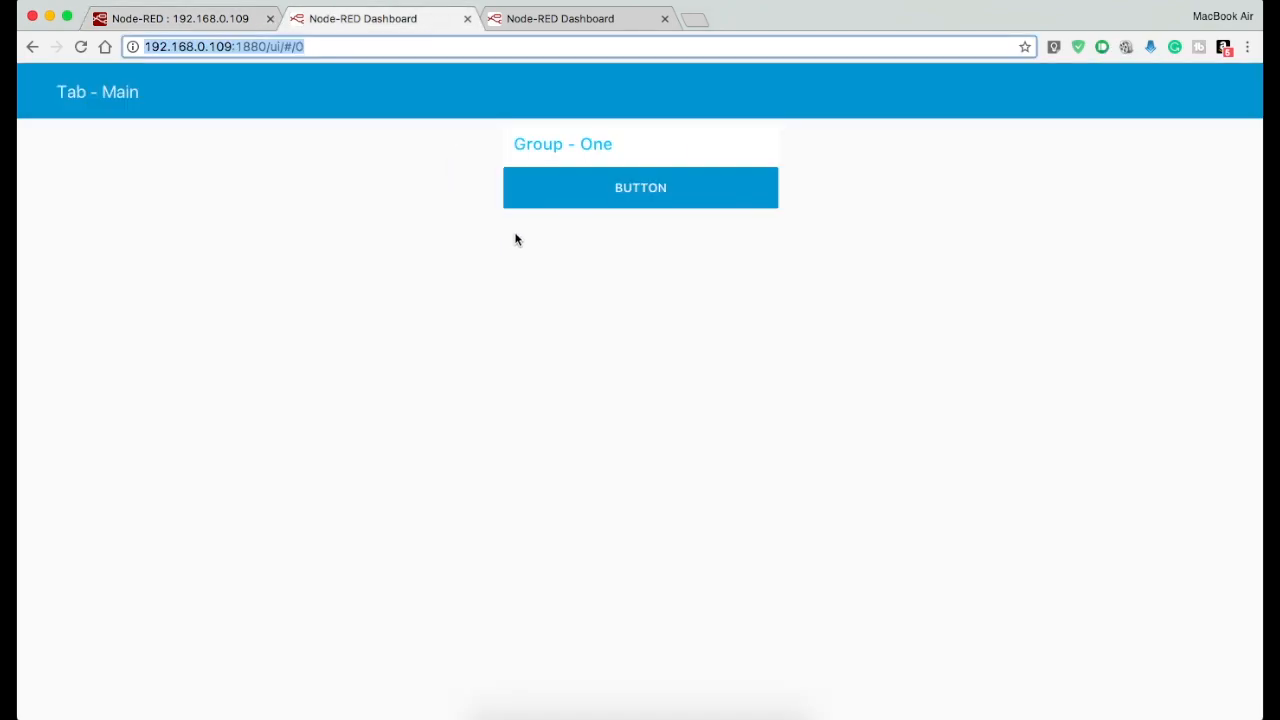
mouse_move(142, 104)
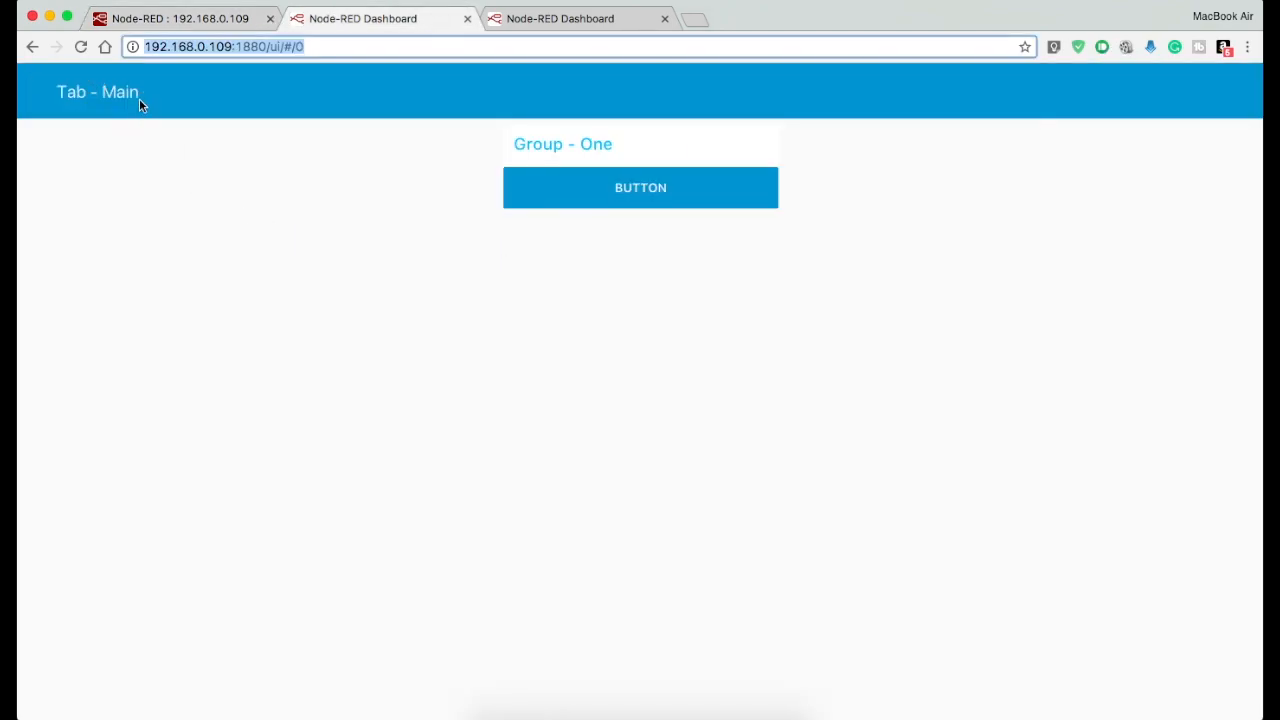
mouse_move(658, 166)
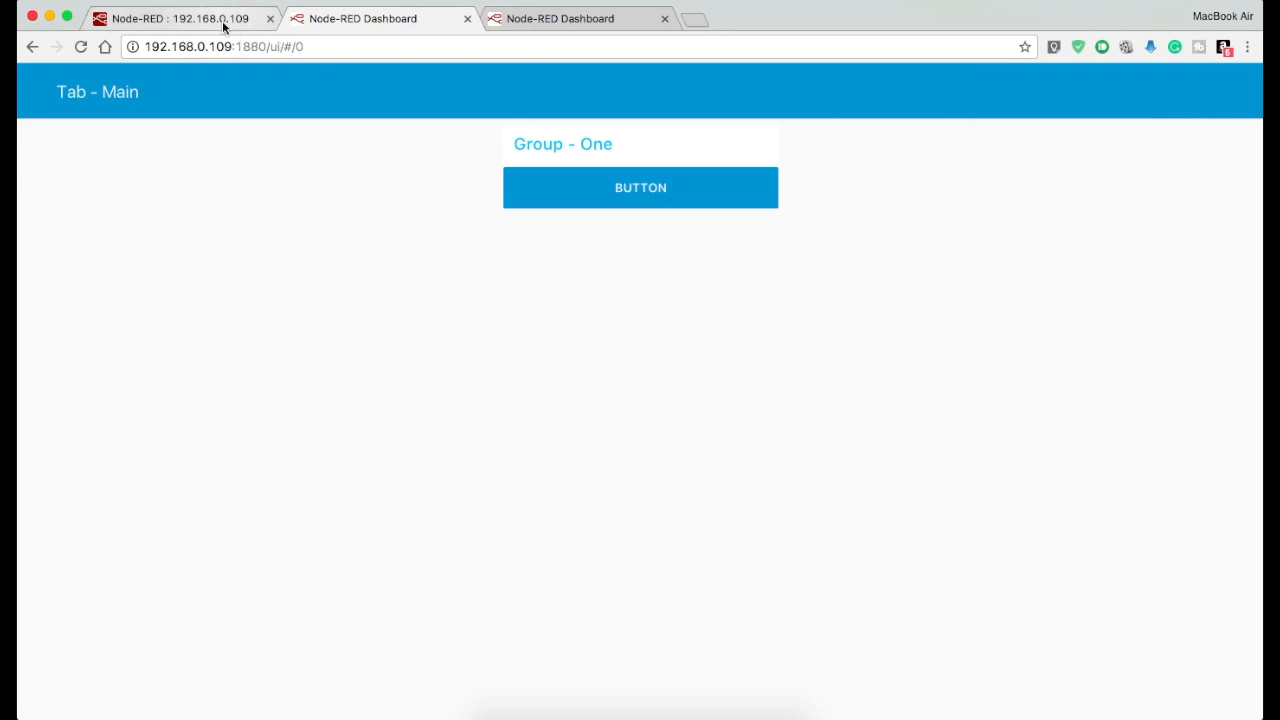
- Assign the switch node to new Group - Two on Tab - Main and deploy the flow
click(180, 18)
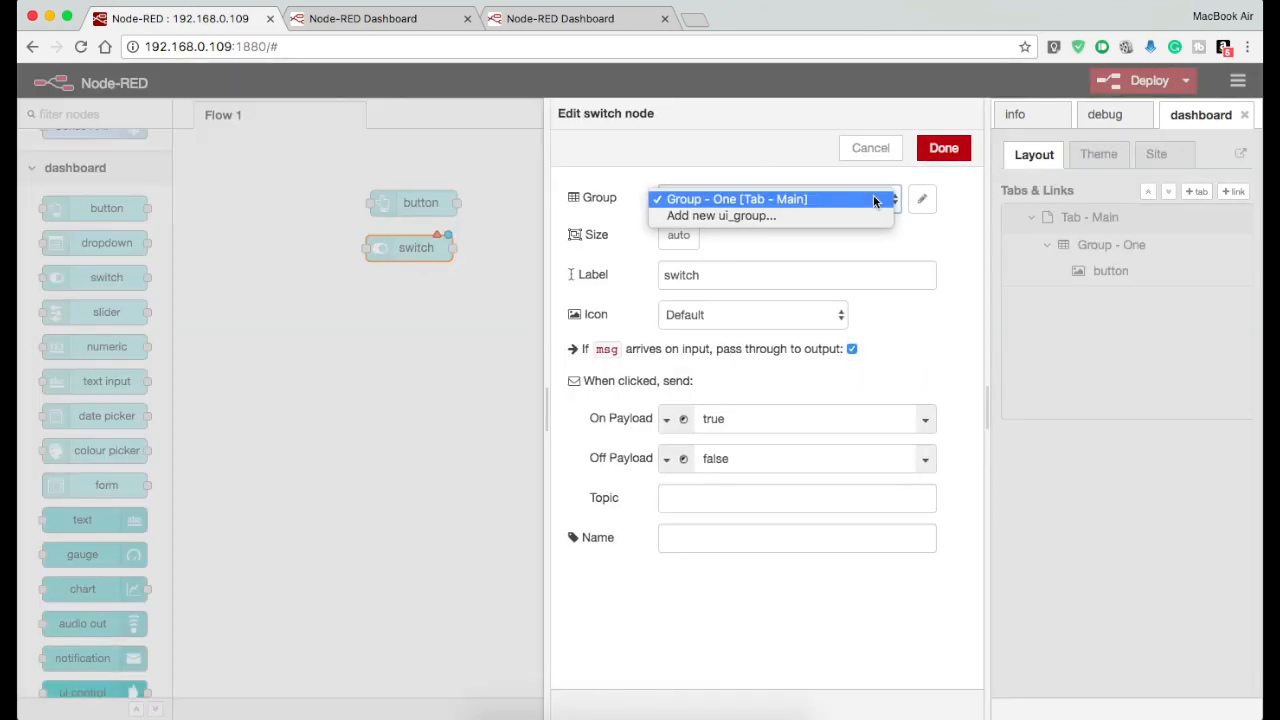
click(720, 216)
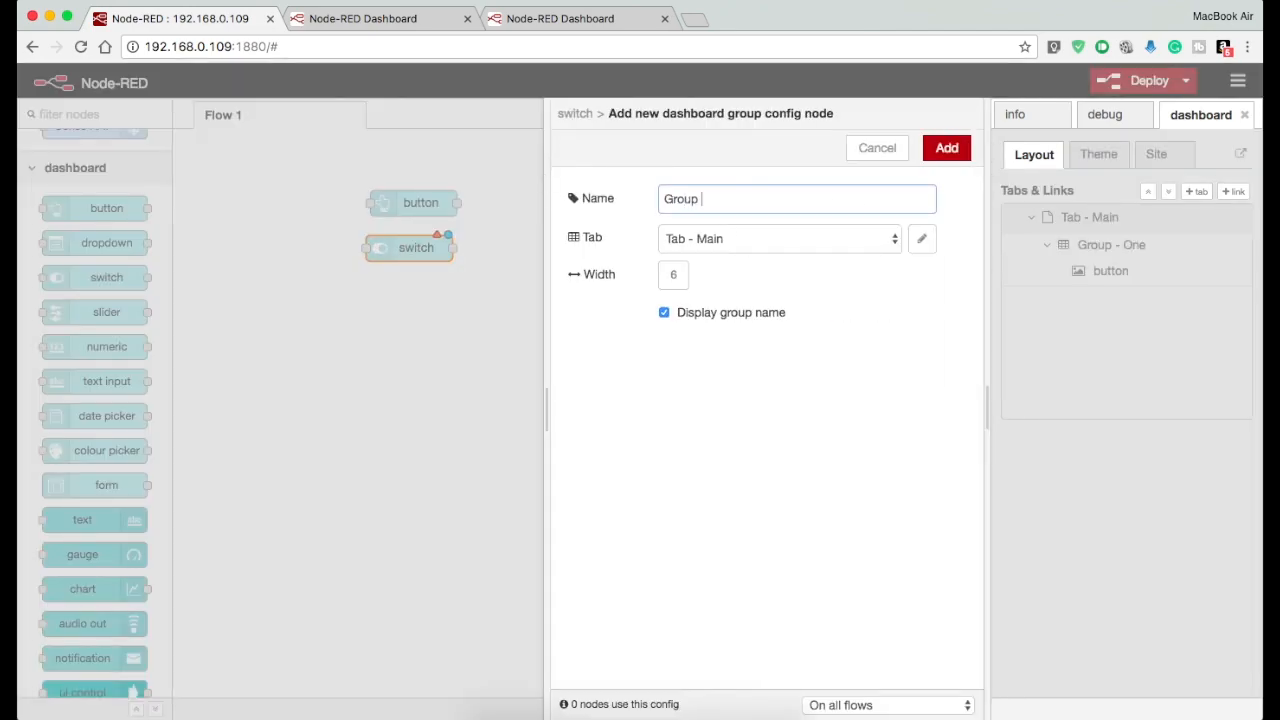
click(944, 148)
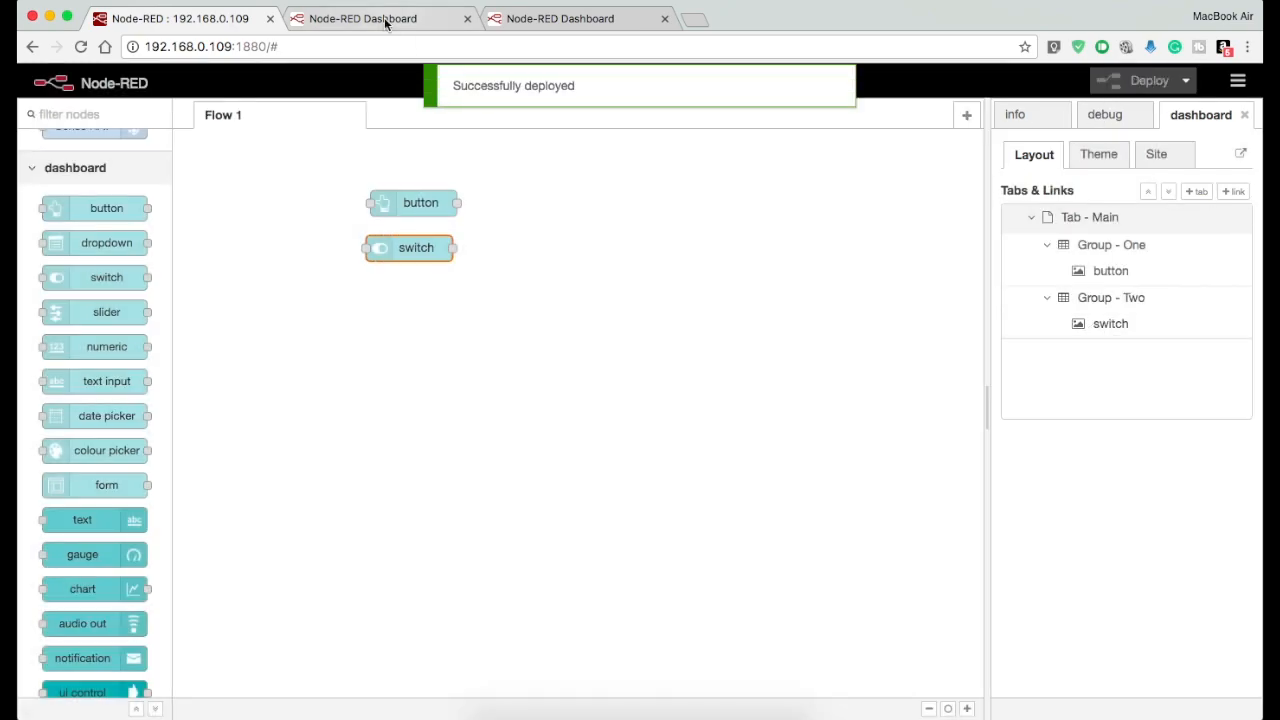
click(1100, 154)
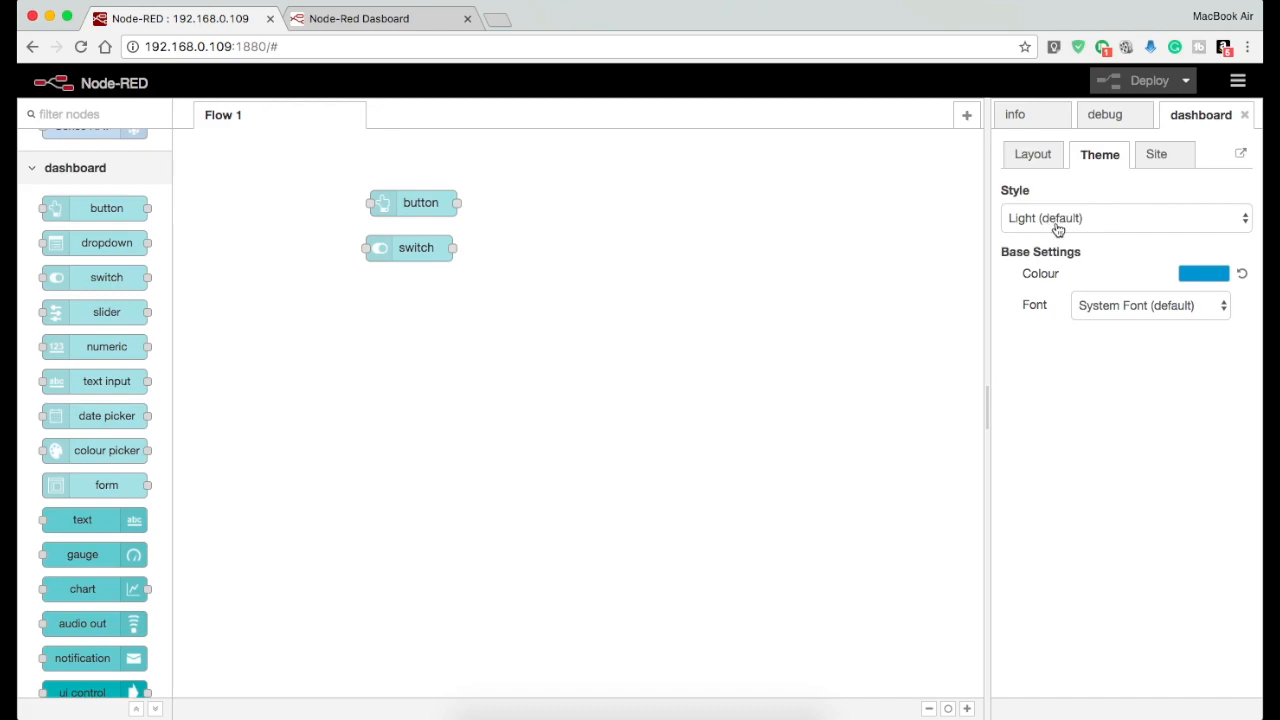
- Set the dashboard theme style to Dark and check both groups on the dark page
click(1124, 218)
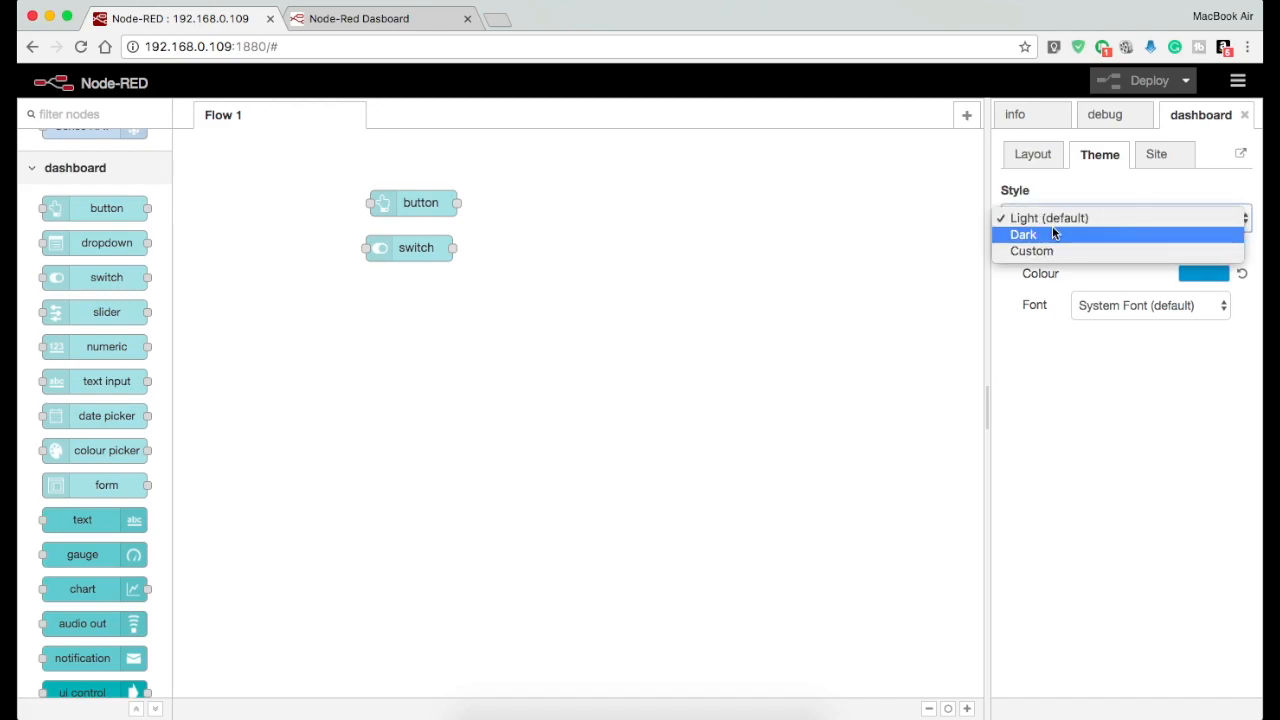
click(1024, 234)
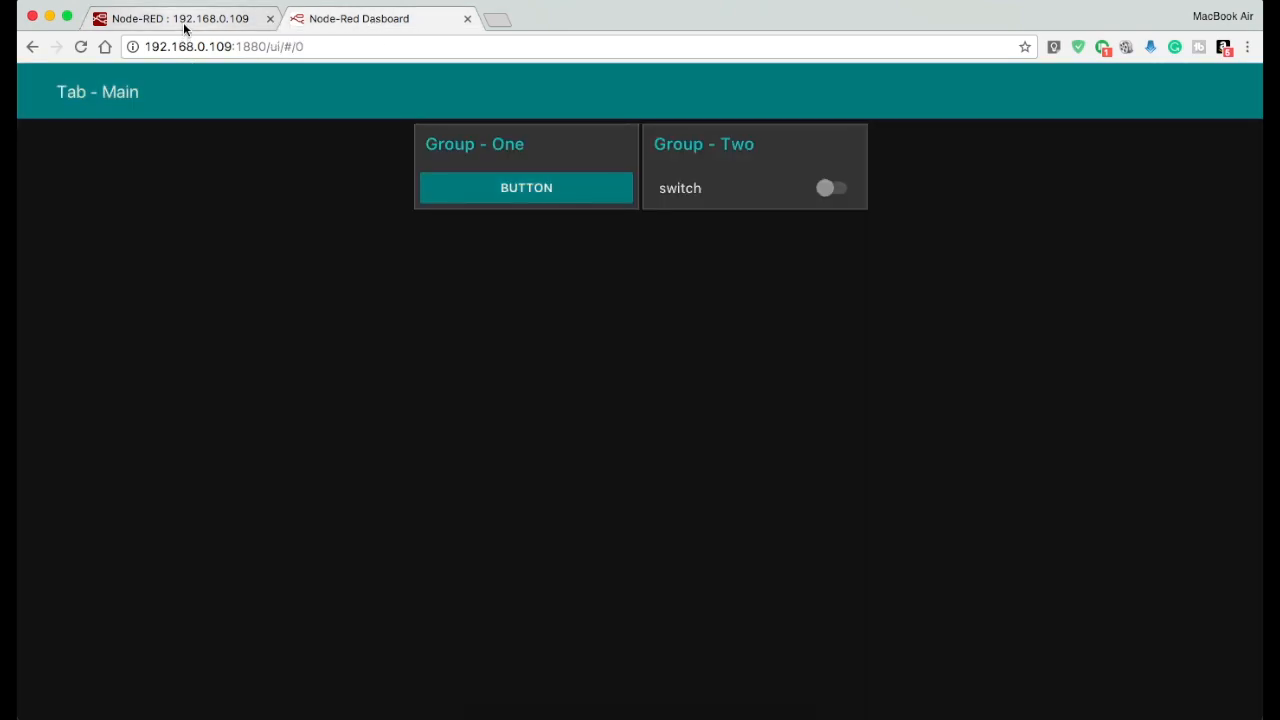
click(180, 18)
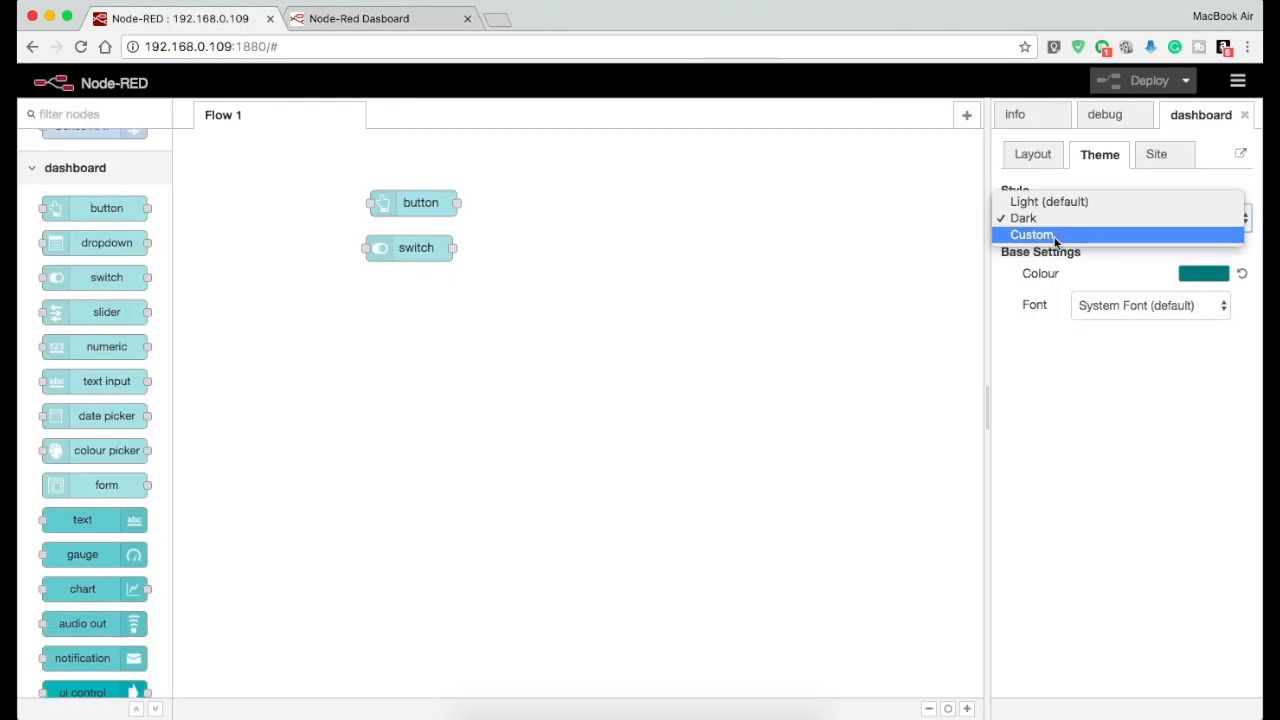
click(1032, 234)
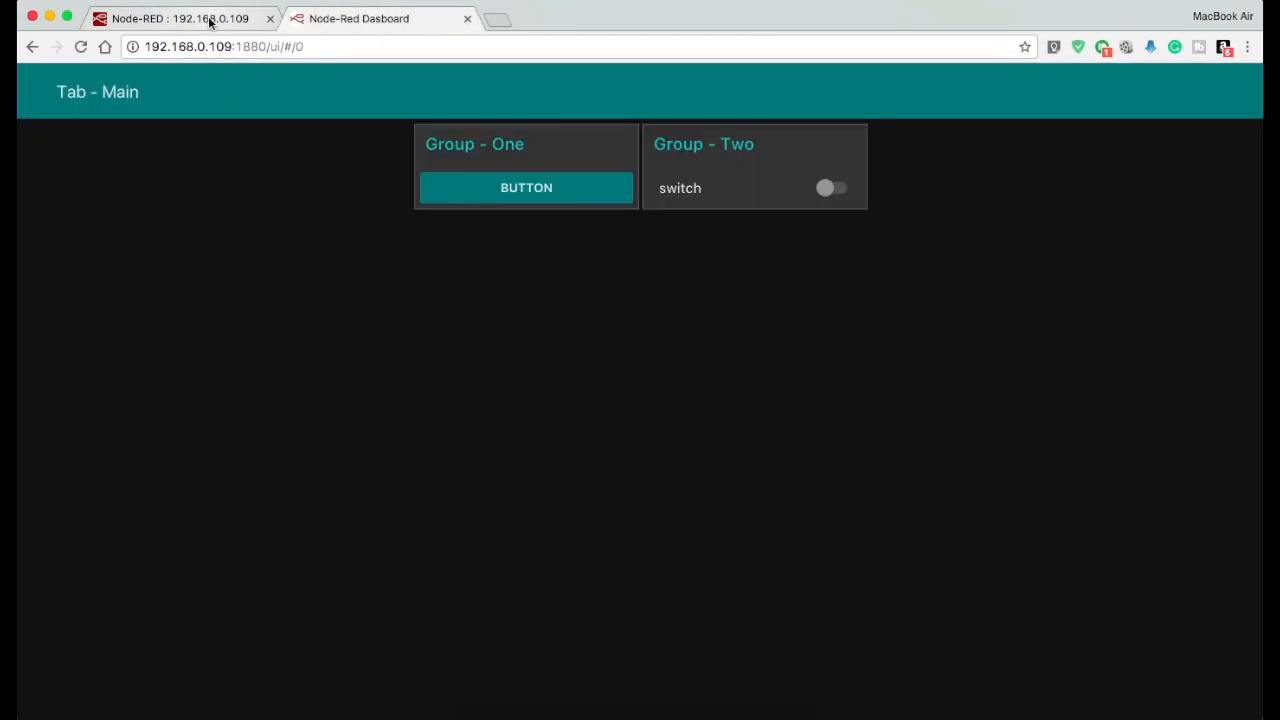
click(358, 18)
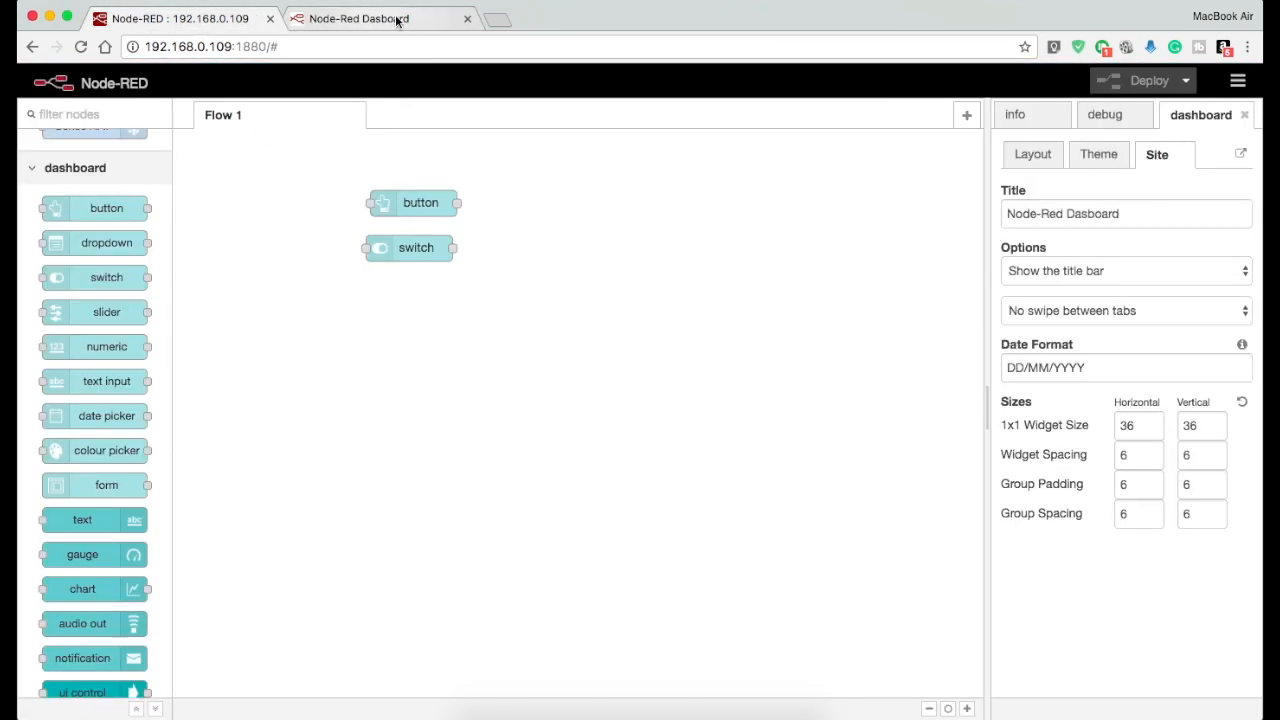
- Title the site My Dashboard and try the title bar and tab-swipe options
text(My Dashb)
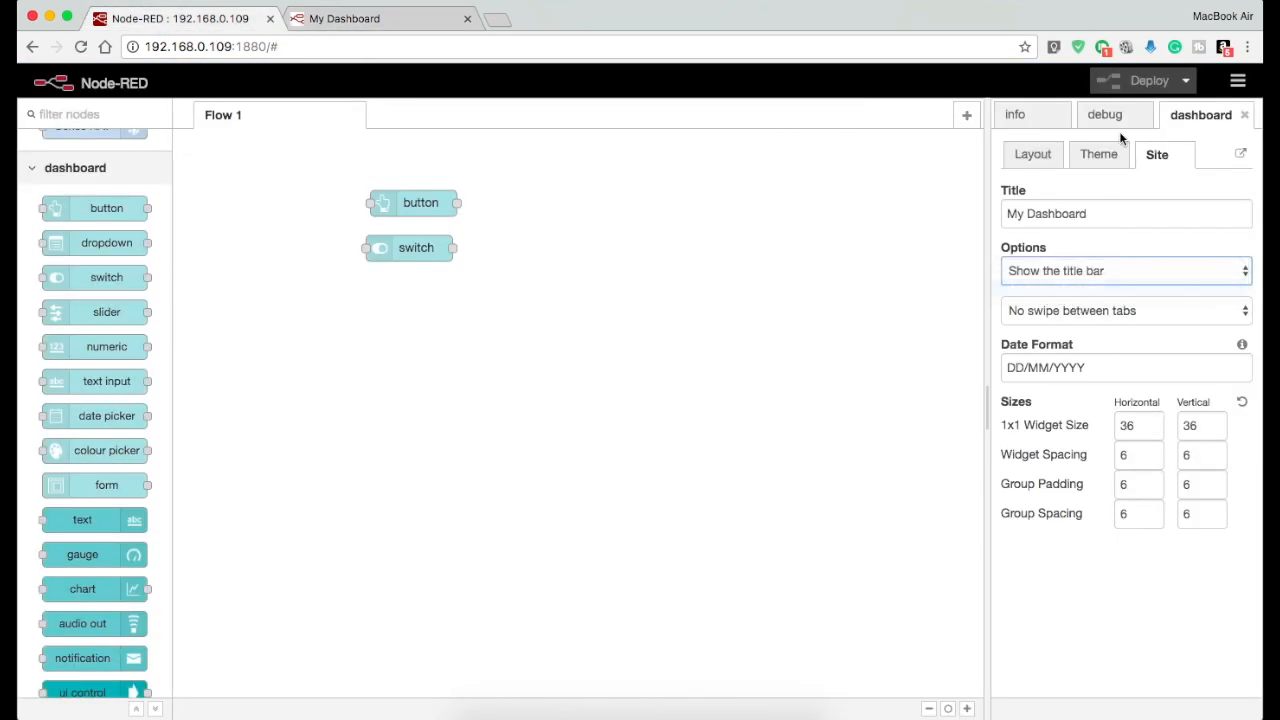
click(344, 18)
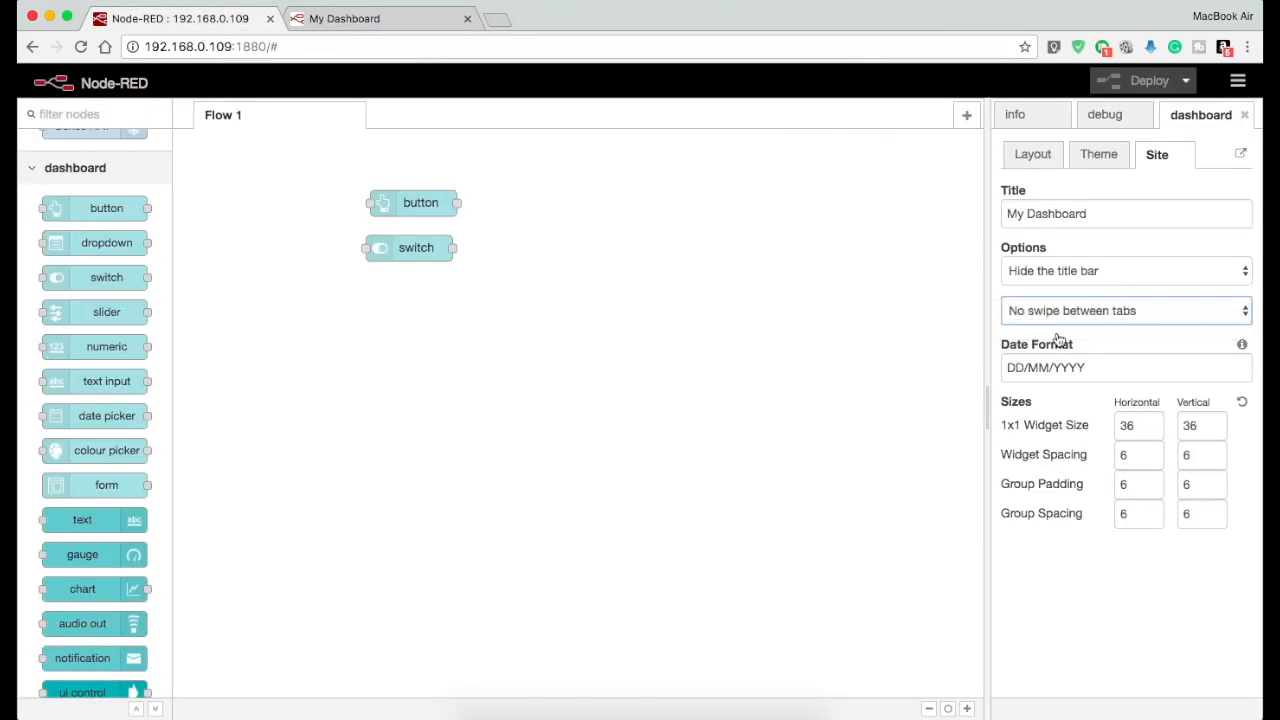
click(1126, 310)
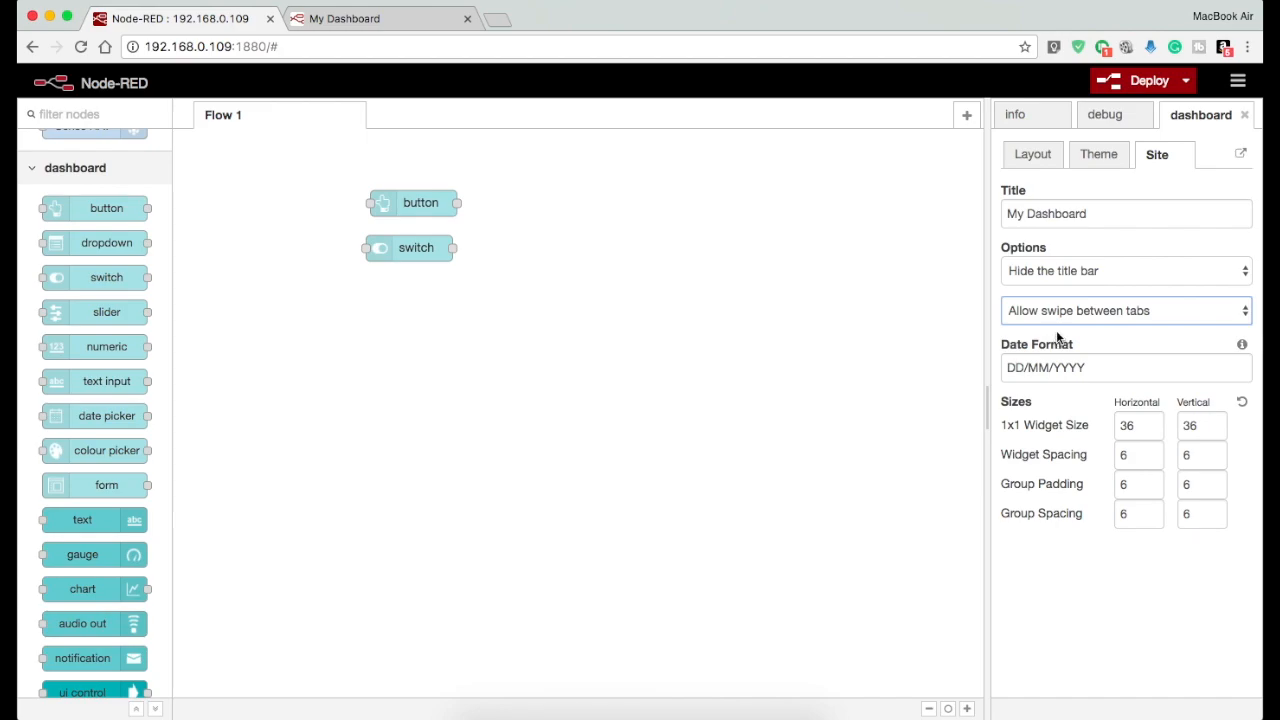
click(1124, 310)
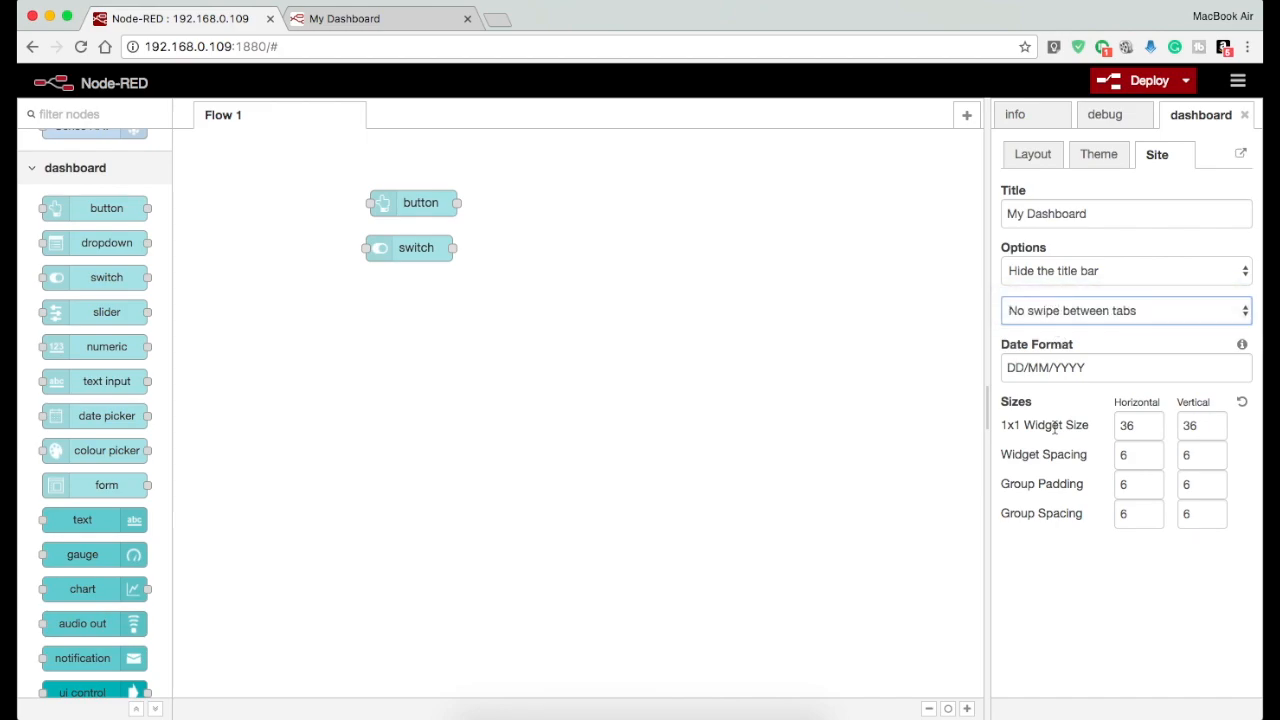
- Set the 1x1 widget size to 100 by 100 and deploy the site settings
click(1126, 368)
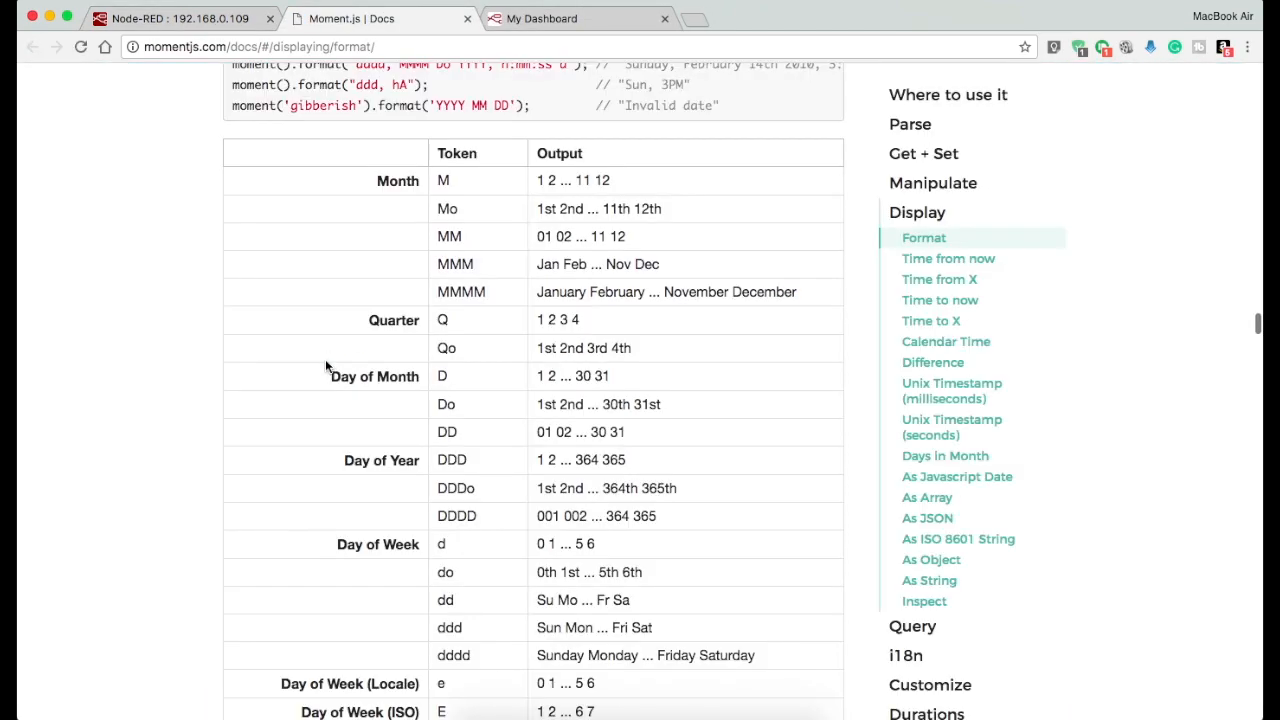
scroll(down, 3)
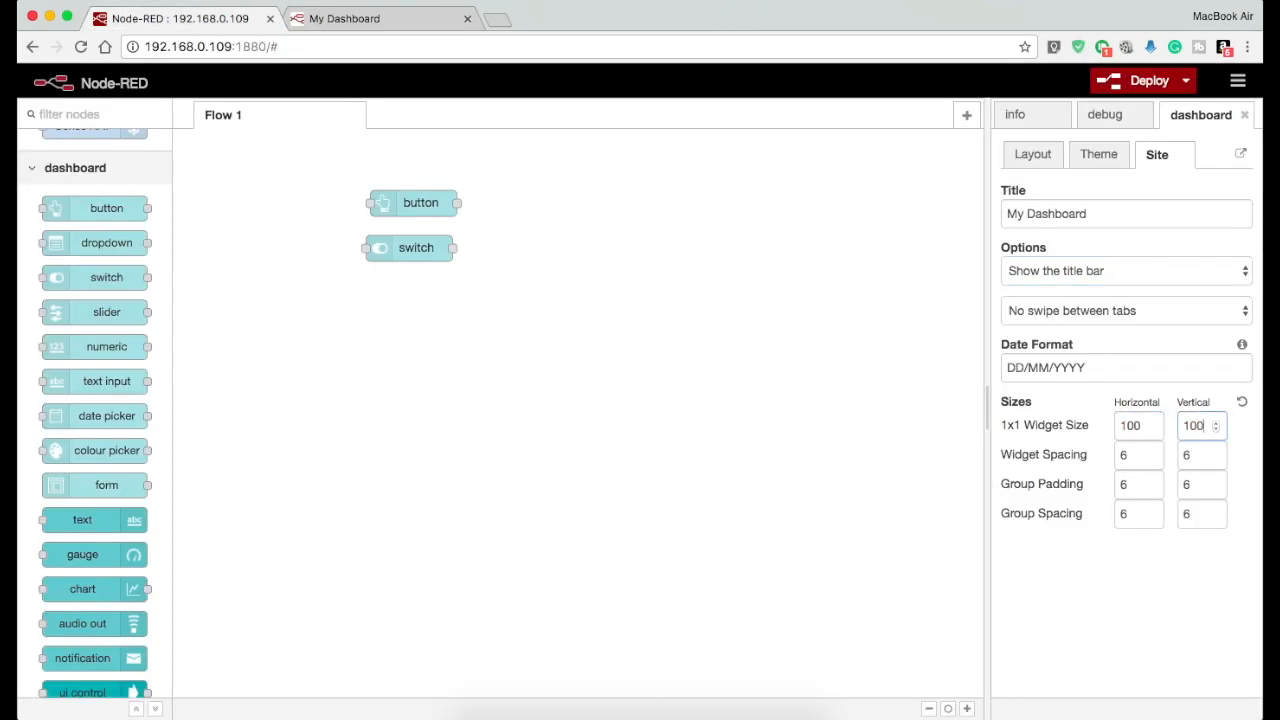
click(1148, 80)
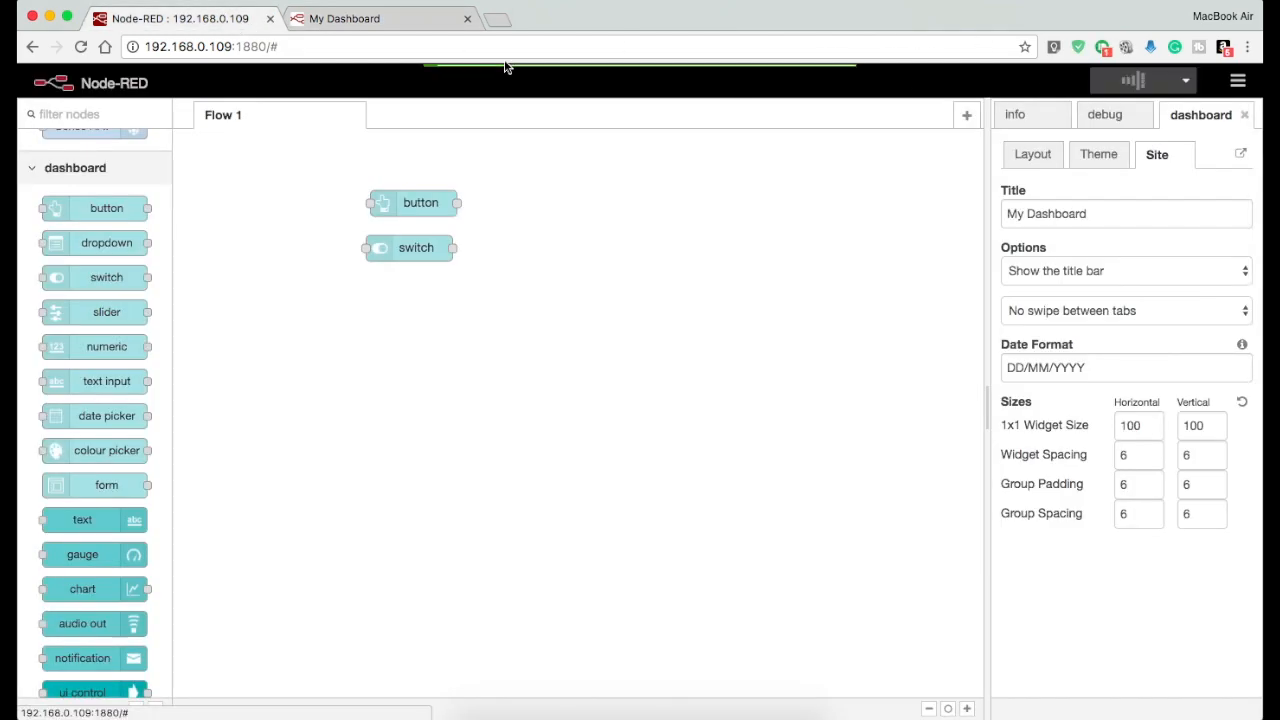